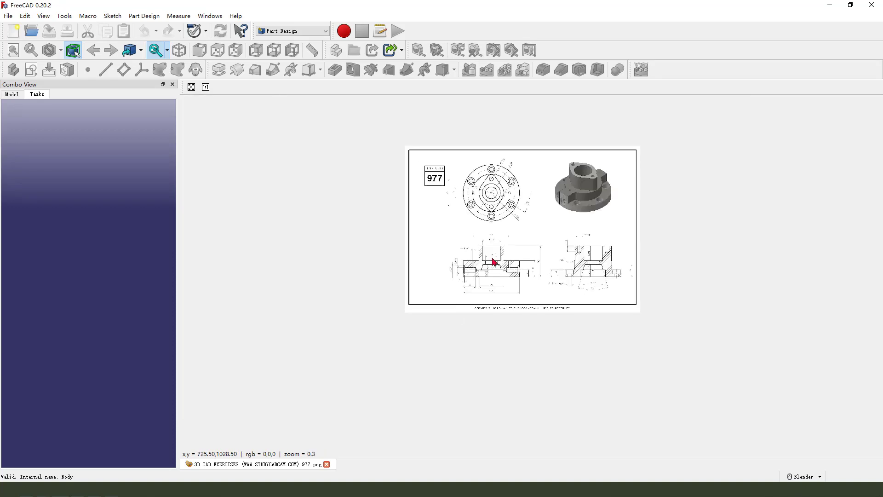
- Create a new body in the empty document beside the reference drawing
{"action": "scroll", "scroll_direction": "up", "scroll_amount": 3}
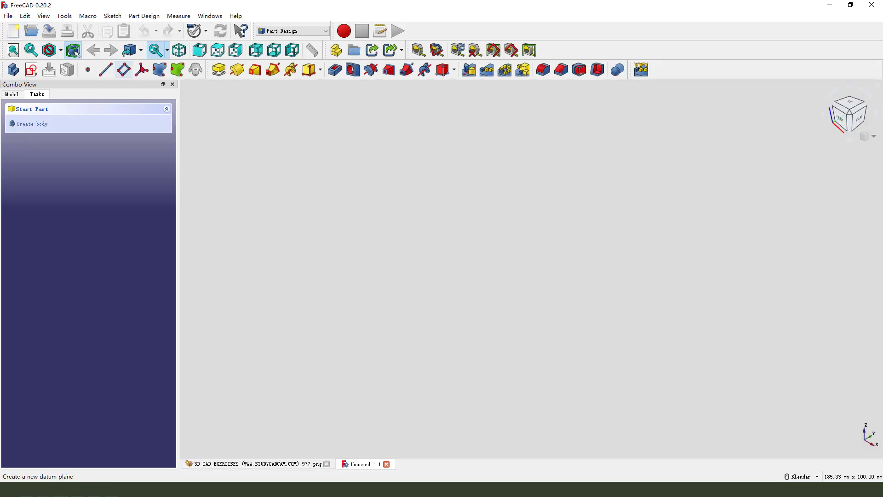
{"action": "left_click", "coordinate": [209, 15]}
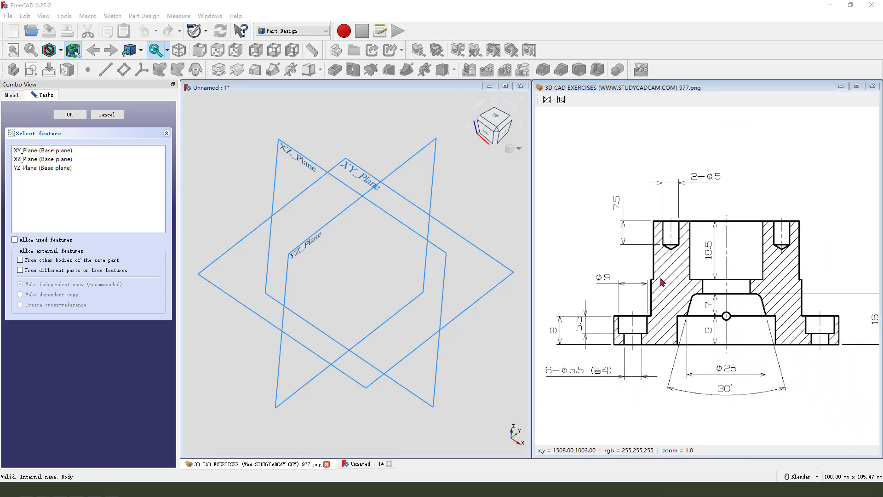
- Choose XZ_Plane as the support for the body's first sketch
{"action": "left_click_drag", "start_coordinate": [647, 281], "coordinate": [721, 355]}
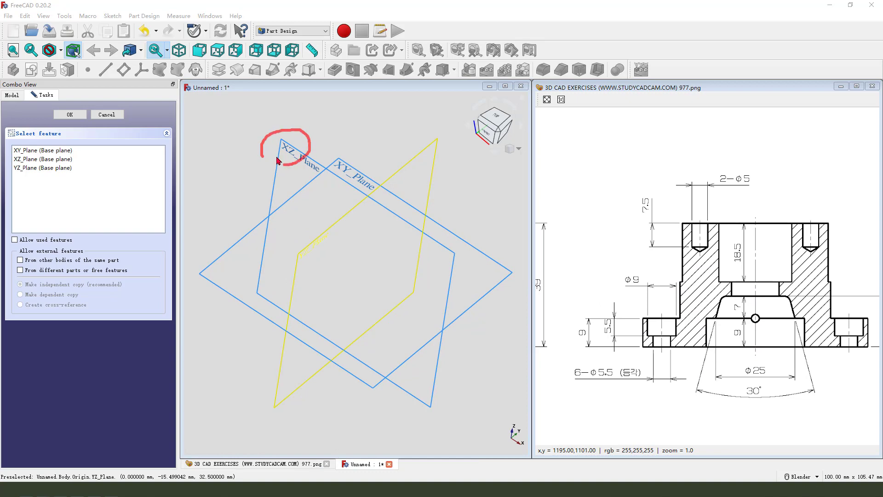
{"action": "left_click", "coordinate": [69, 114]}
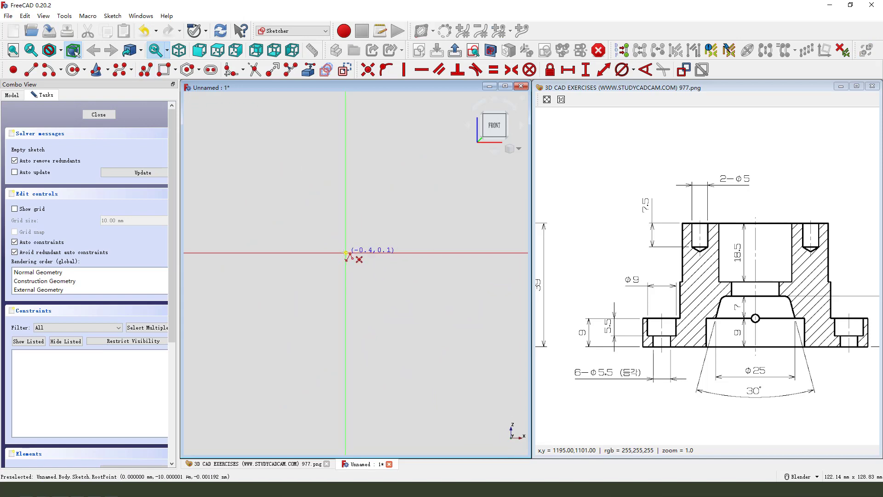
- Draw the profile's base edge from the origin and dimension it 71/2 = 35.5 wide
{"action": "left_click_drag", "start_coordinate": [346, 252], "coordinate": [433, 252]}
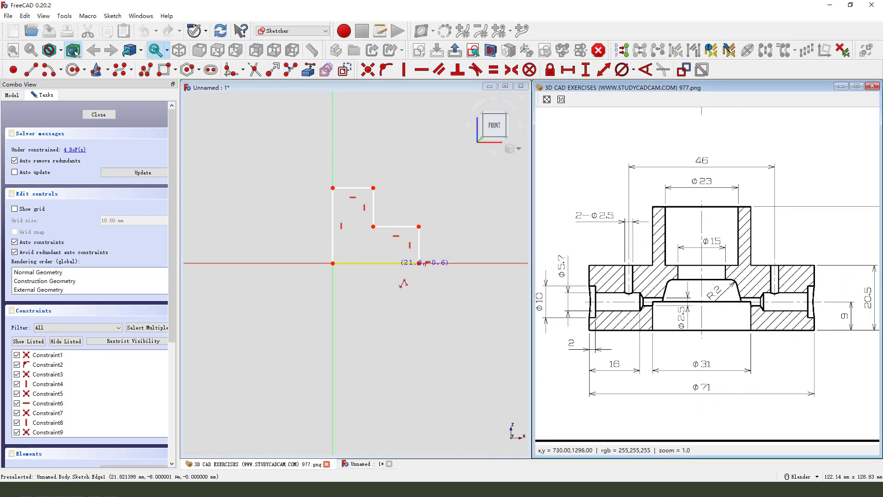
{"action": "mouse_move", "coordinate": [420, 264]}
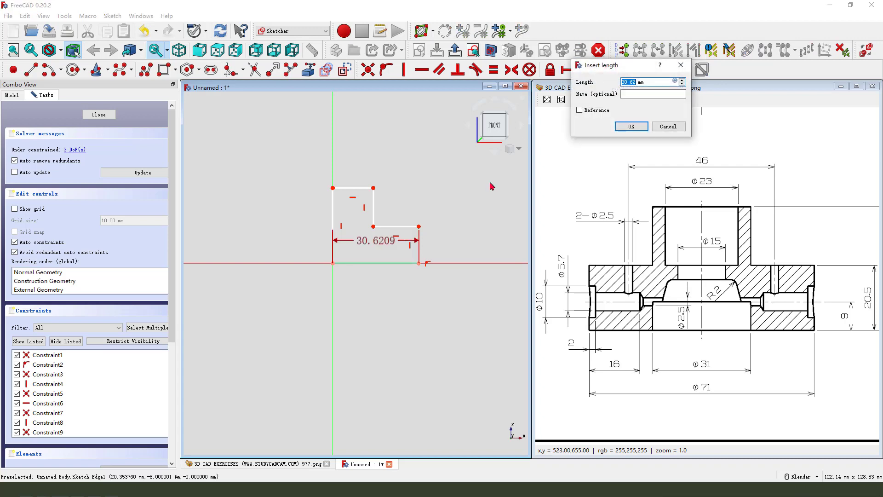
{"action": "type", "text": "71/ mm"}
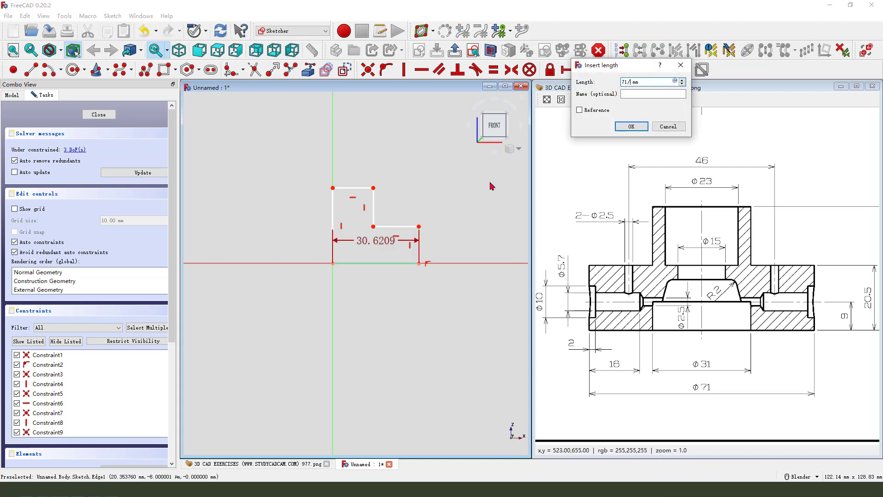
{"action": "left_click", "coordinate": [630, 126]}
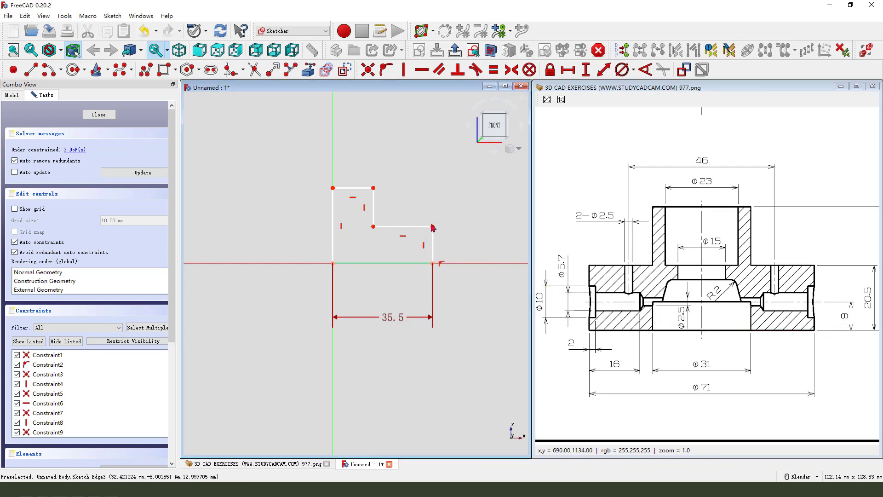
- Constrain the step height 9, overall height 20.5 and step width 47.5/2 = 23.75
{"action": "left_click", "coordinate": [584, 69]}
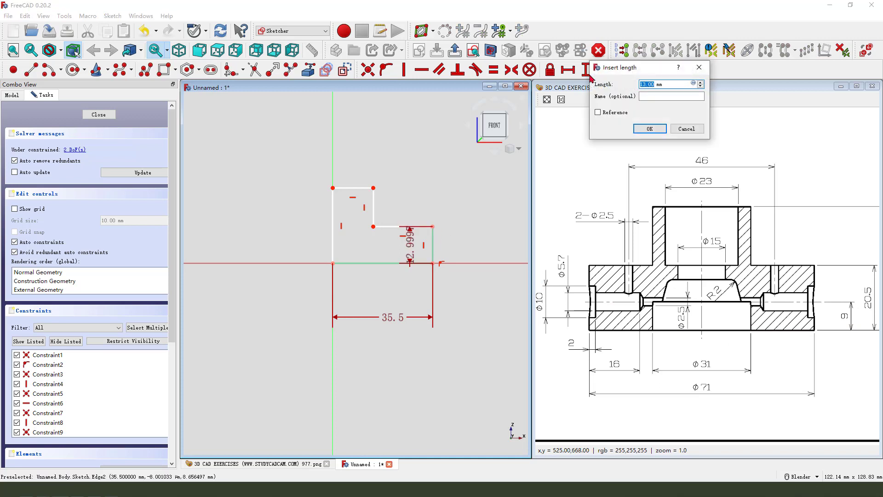
{"action": "left_click", "coordinate": [648, 128]}
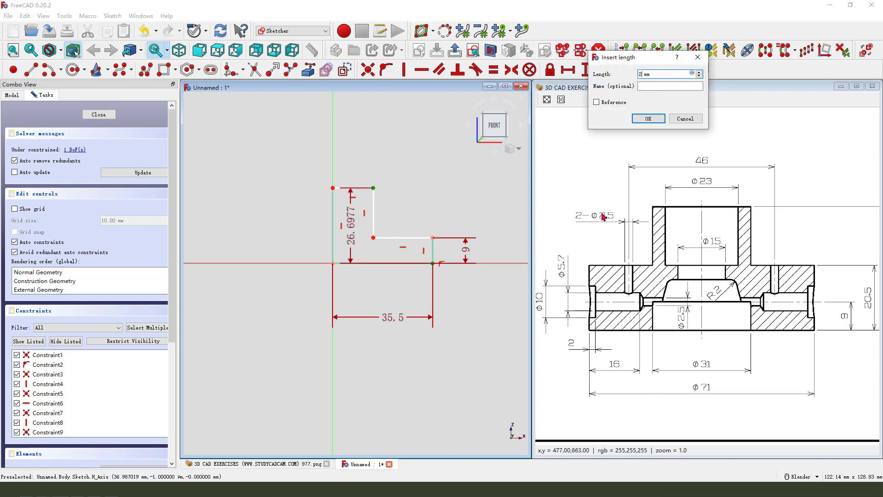
{"action": "left_click", "coordinate": [647, 119]}
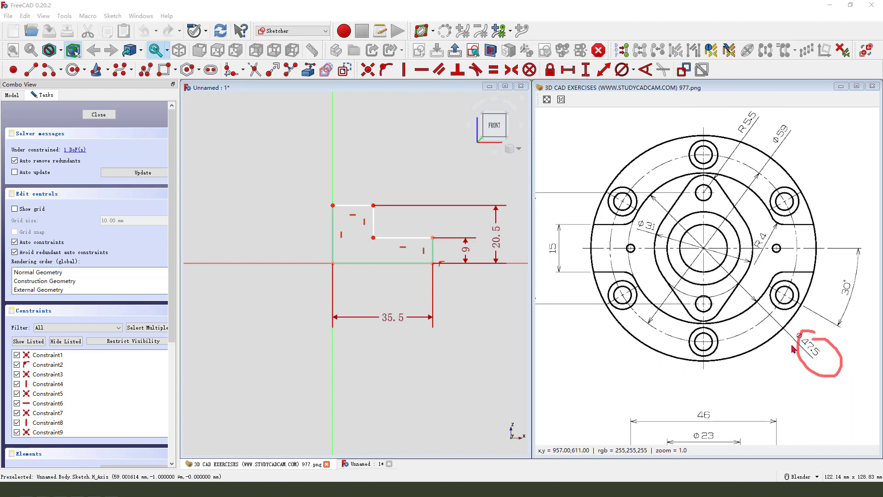
{"action": "mouse_move", "coordinate": [757, 309]}
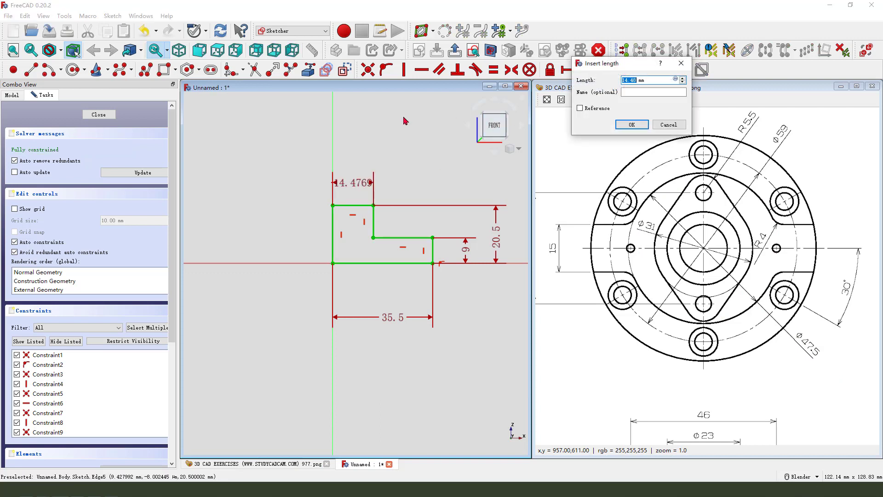
{"action": "type", "text": "47.5/2"}
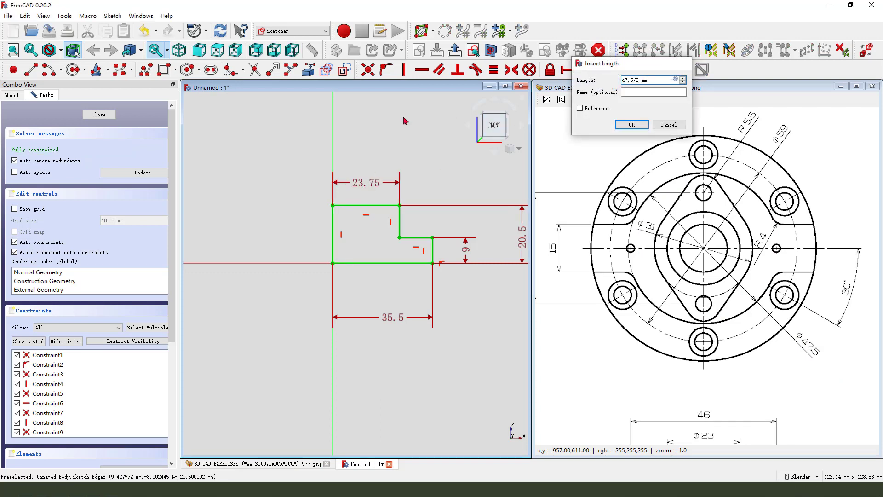
{"action": "left_click", "coordinate": [631, 124]}
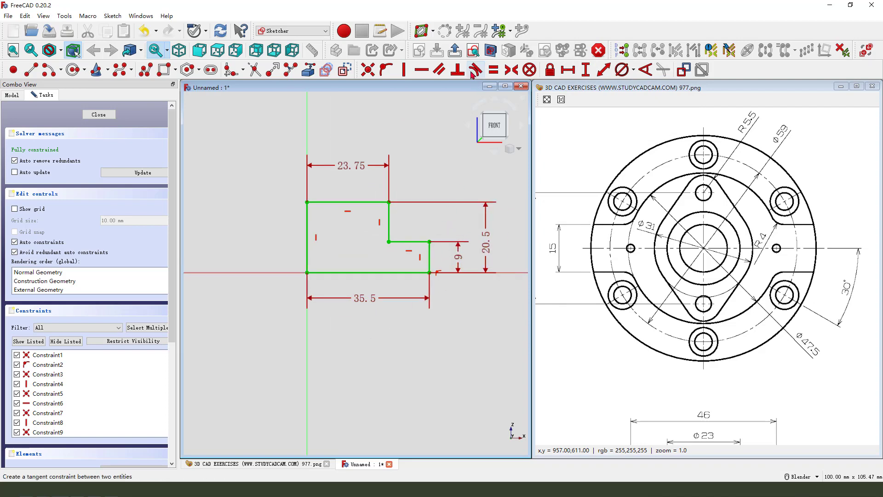
- Finish the profile sketch and revolve it around the Base Z axis
{"action": "left_click", "coordinate": [98, 114]}
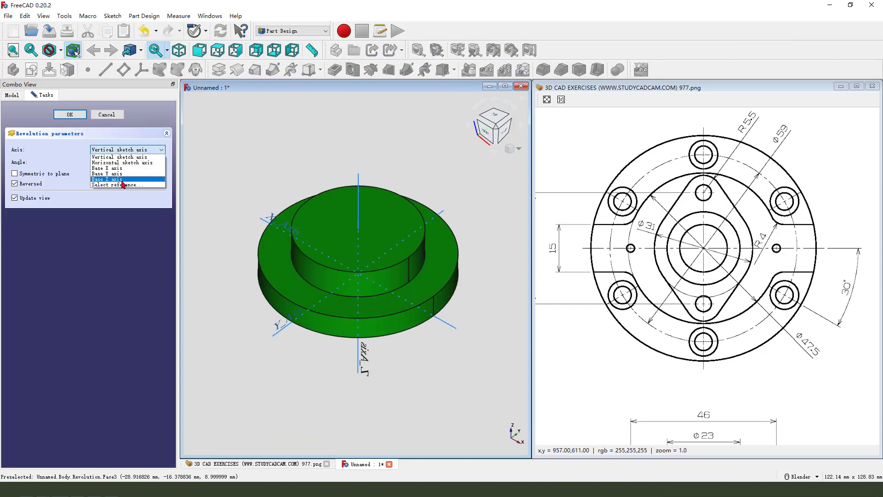
{"action": "left_click", "coordinate": [69, 115]}
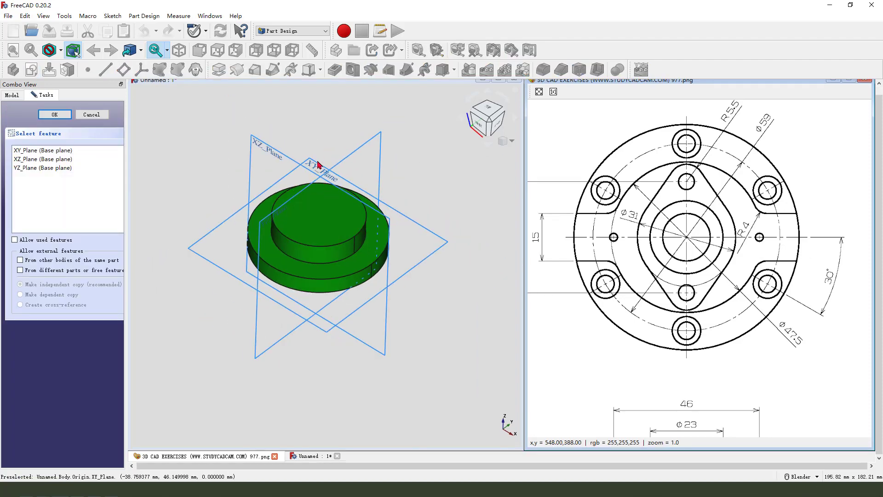
- Choose XY_Plane as the support for the second sketch
{"action": "left_click", "coordinate": [54, 114]}
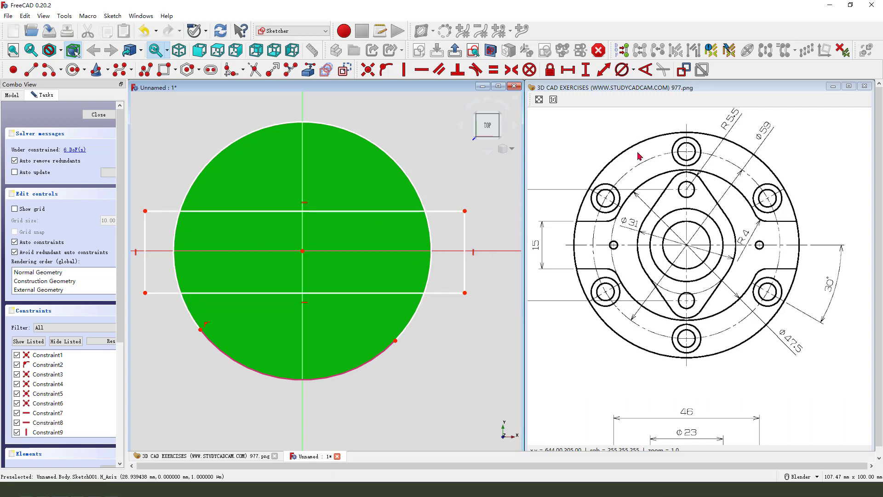
{"action": "mouse_move", "coordinate": [325, 70]}
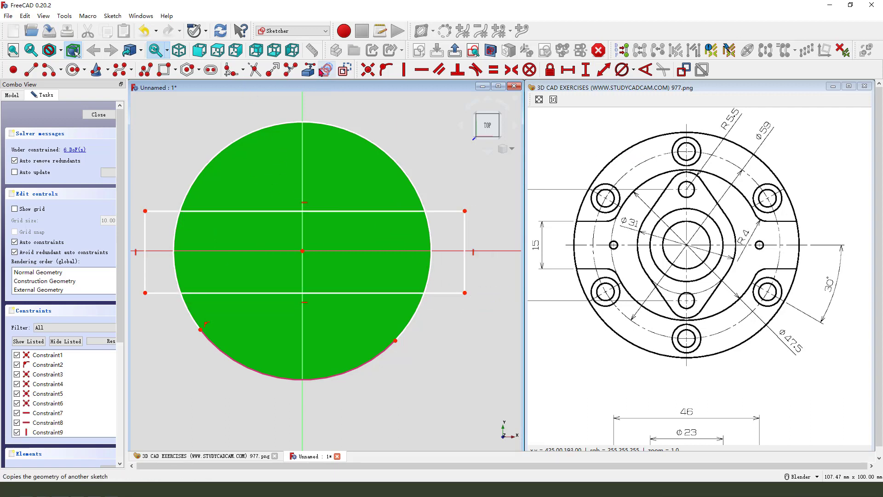
{"action": "mouse_move", "coordinate": [254, 137]}
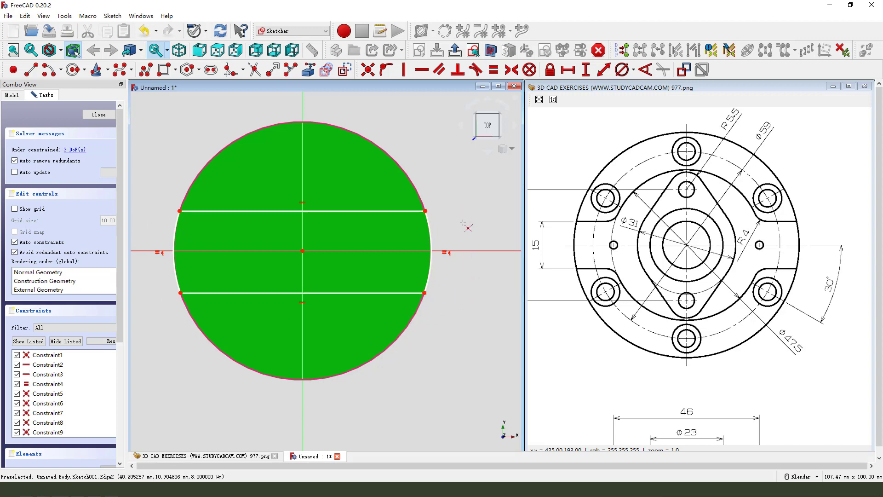
{"action": "mouse_move", "coordinate": [425, 214]}
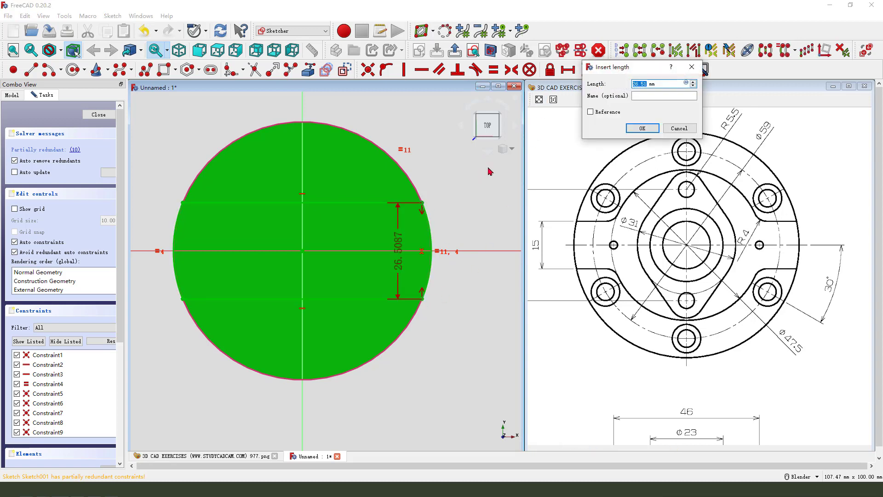
- Confirm the vertical distance dimension setting the band's width
{"action": "left_click", "coordinate": [641, 128]}
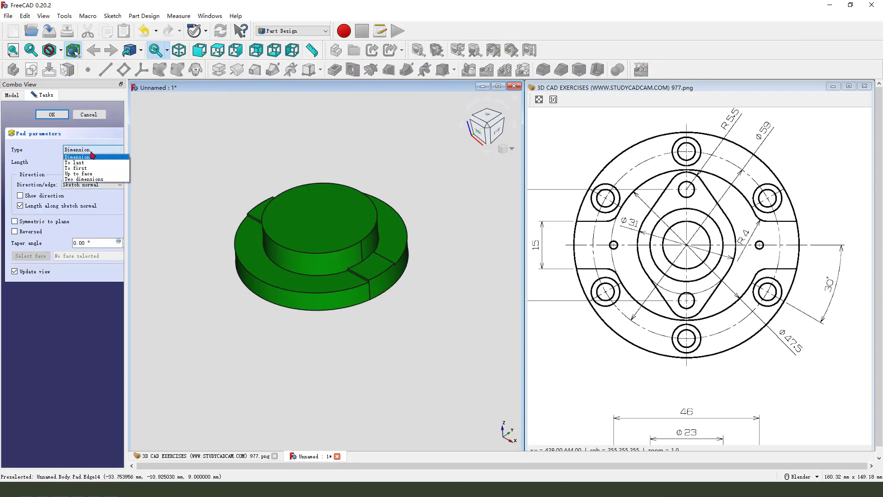
{"action": "mouse_move", "coordinate": [95, 174]}
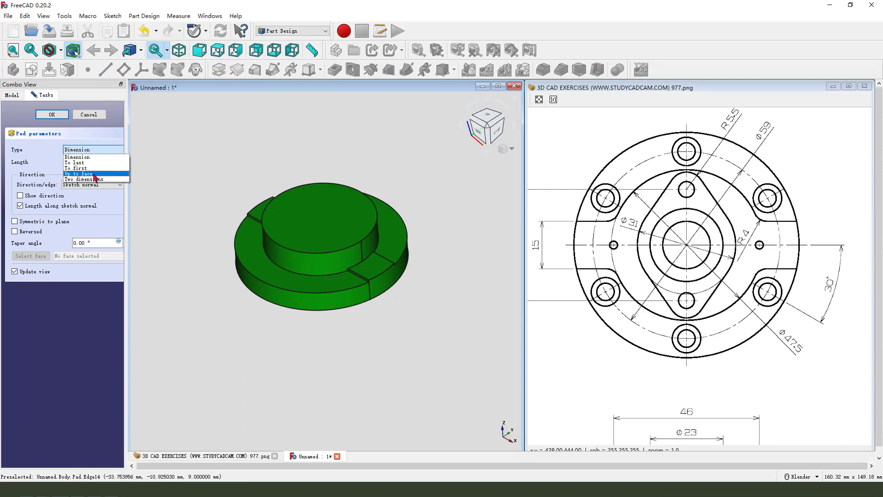
- Pad the band Up to face, limited by the collar's top face
{"action": "left_click", "coordinate": [81, 173]}
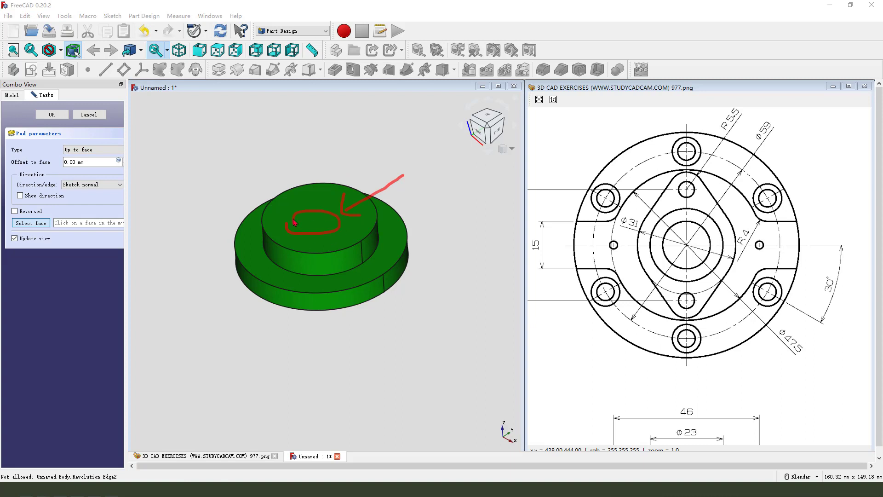
{"action": "left_click", "coordinate": [357, 259]}
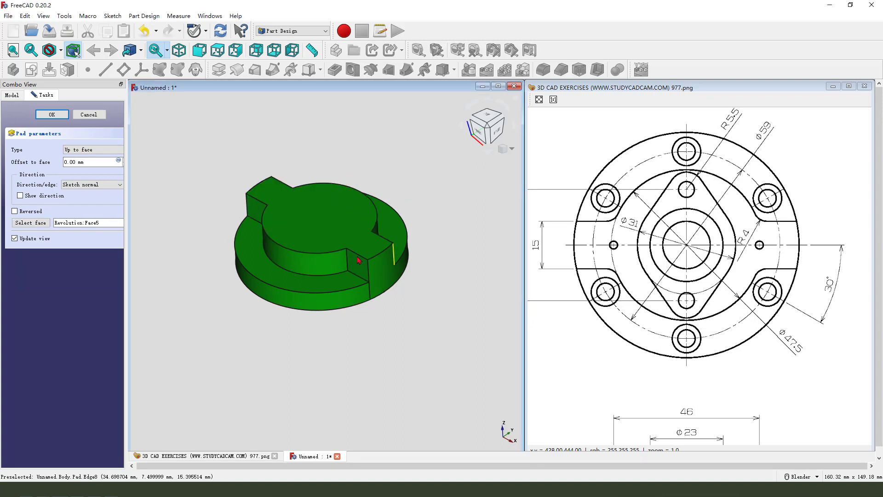
{"action": "left_click", "coordinate": [52, 114]}
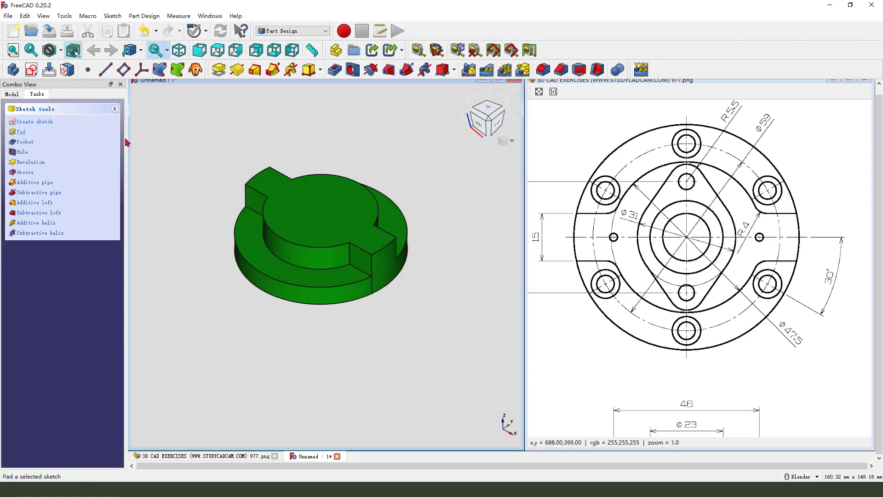
- Show the Model tree and start a third sketch on the hub
{"action": "left_click", "coordinate": [11, 94]}
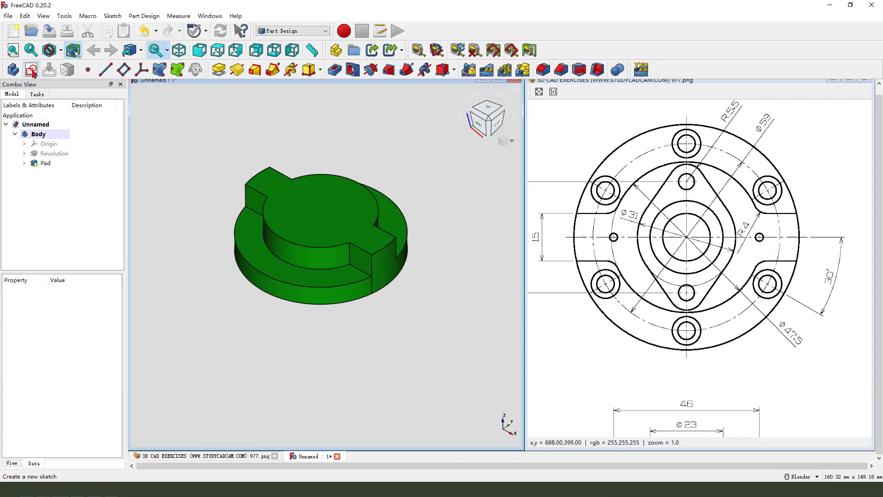
{"action": "left_click", "coordinate": [31, 69]}
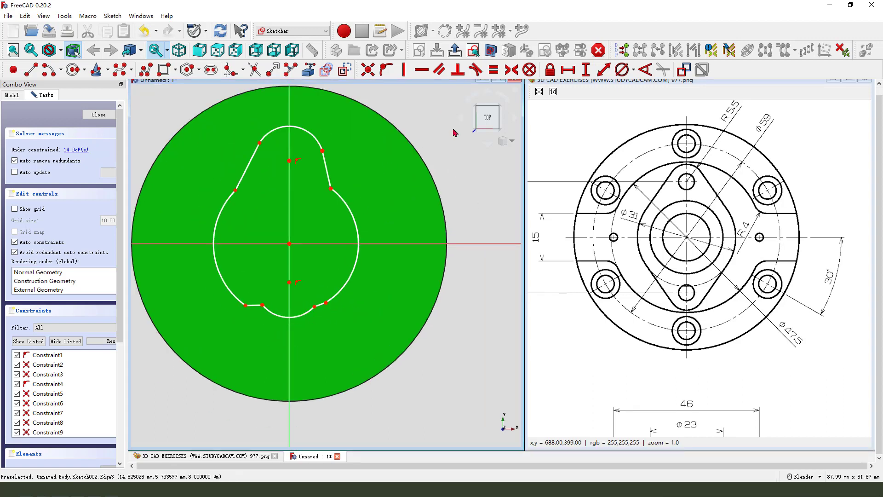
{"action": "mouse_move", "coordinate": [474, 69]}
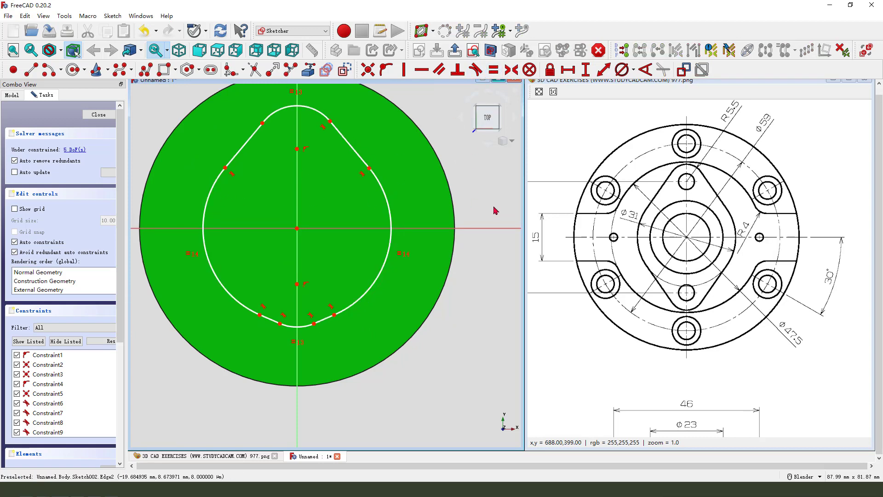
{"action": "mouse_move", "coordinate": [302, 292]}
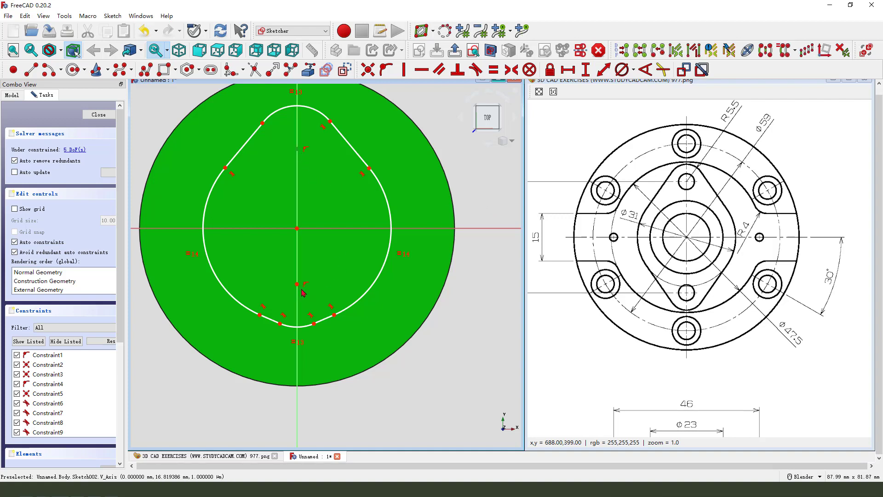
{"action": "mouse_move", "coordinate": [331, 229]}
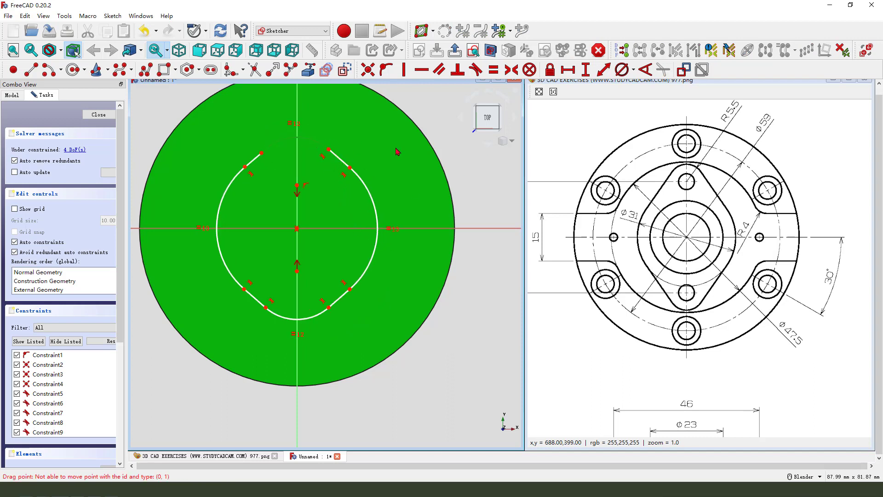
- Constrain the end arcs to R5.5 and the side arc to R15.5
{"action": "left_click", "coordinate": [626, 69]}
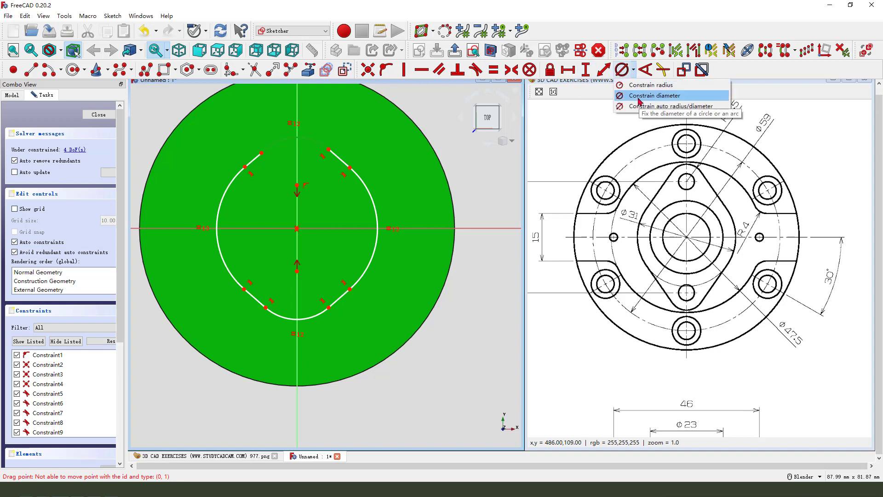
{"action": "left_click", "coordinate": [654, 85]}
{"action": "type", "text": "5"}
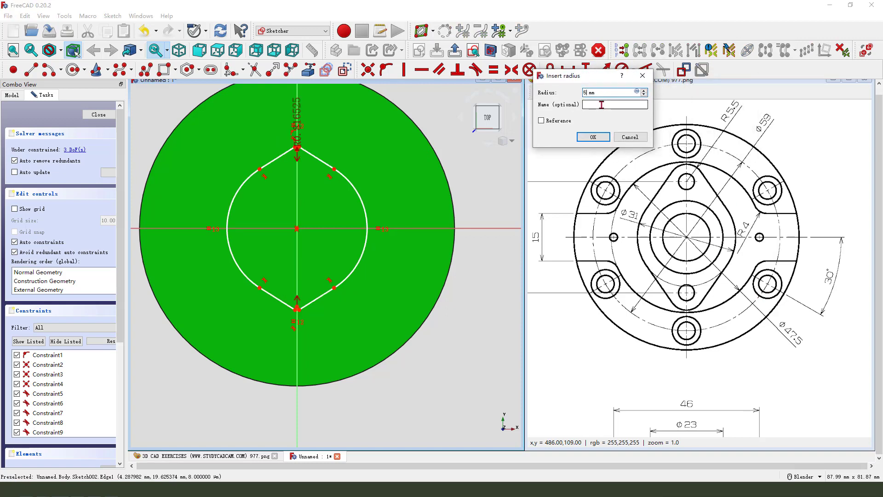
{"action": "left_click", "coordinate": [592, 137]}
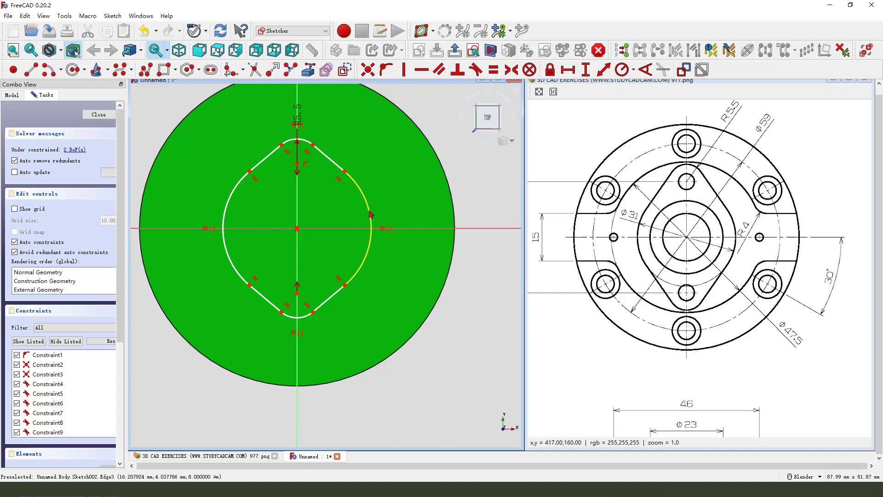
{"action": "left_click", "coordinate": [620, 69]}
{"action": "type", "text": "3"}
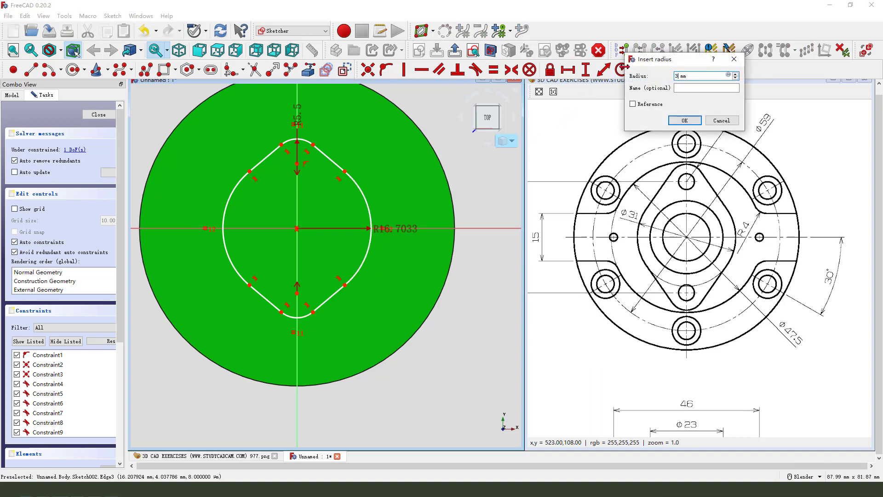
{"action": "left_click", "coordinate": [683, 119]}
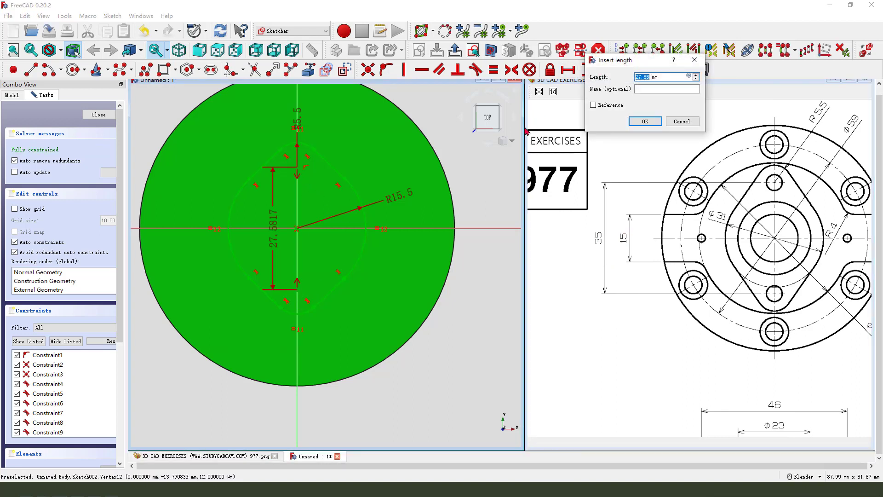
- Add the 35 mm vertical span and close the fully constrained sketch
{"action": "left_click", "coordinate": [644, 122]}
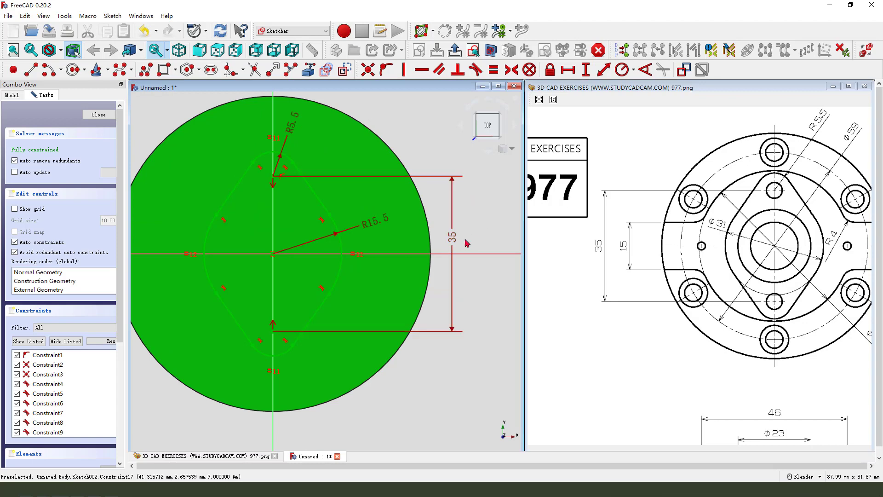
{"action": "left_click", "coordinate": [99, 114]}
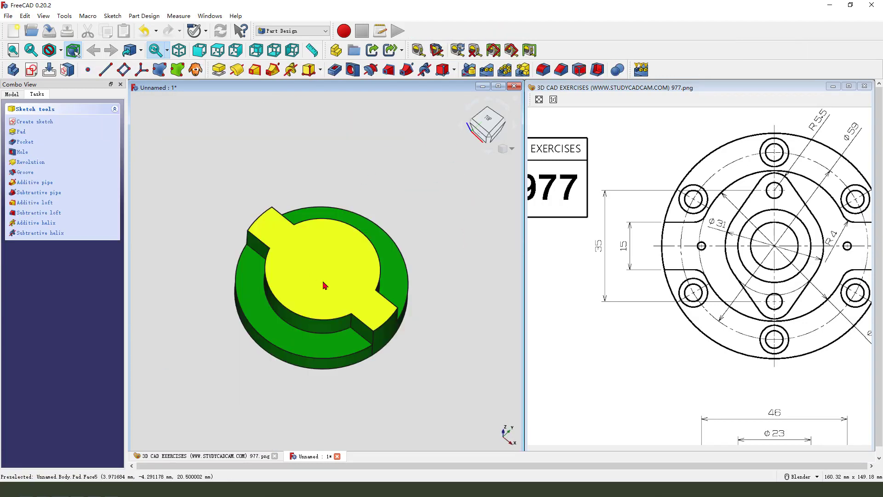
- Pad the lobed outline sketch upward into the raised central boss
{"action": "left_click", "coordinate": [22, 131]}
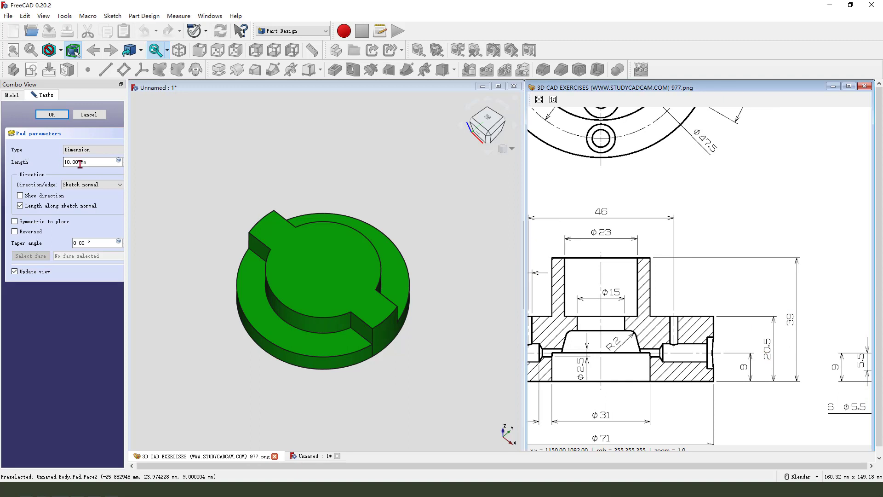
{"action": "left_click", "coordinate": [51, 114]}
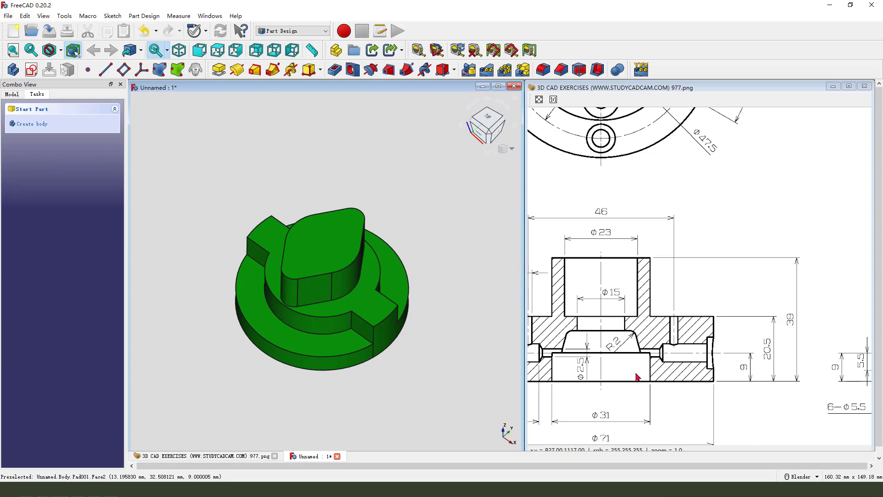
{"action": "scroll", "scroll_direction": "down", "scroll_amount": 3}
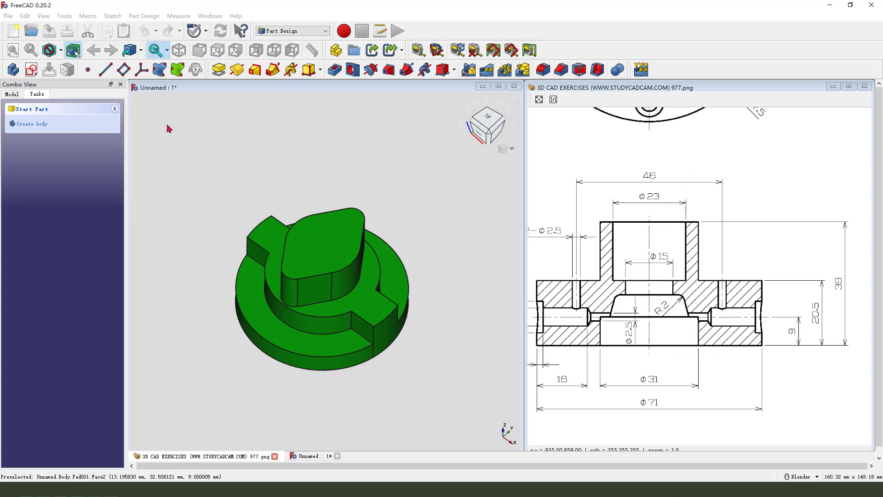
- Create a new sketch on the XZ plane for the hub's bore profile
{"action": "left_click", "coordinate": [31, 123]}
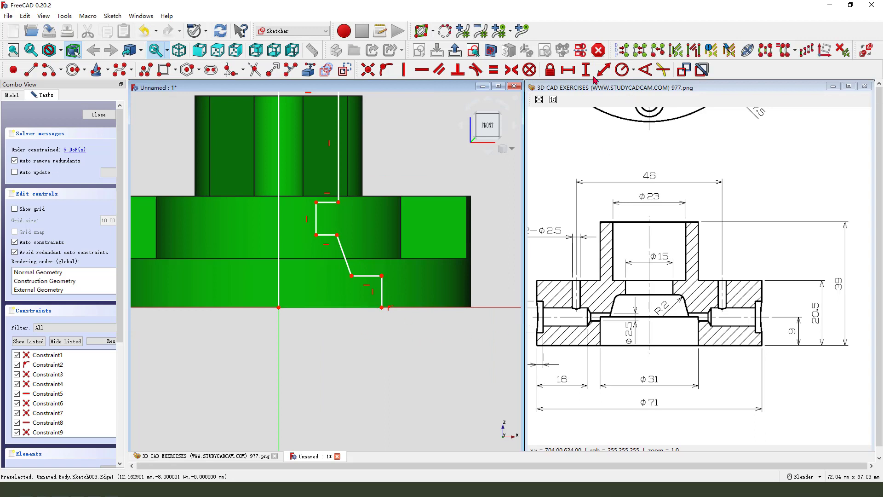
- Constrain the bore profile with a 15.5 mm offset, 9 mm step height and 23/2 top-edge width
{"action": "left_click", "coordinate": [576, 69]}
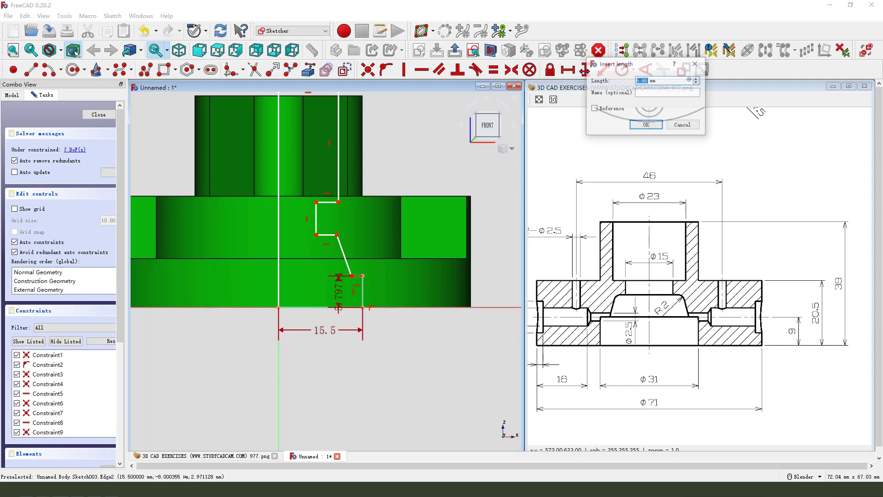
{"action": "left_click", "coordinate": [646, 124]}
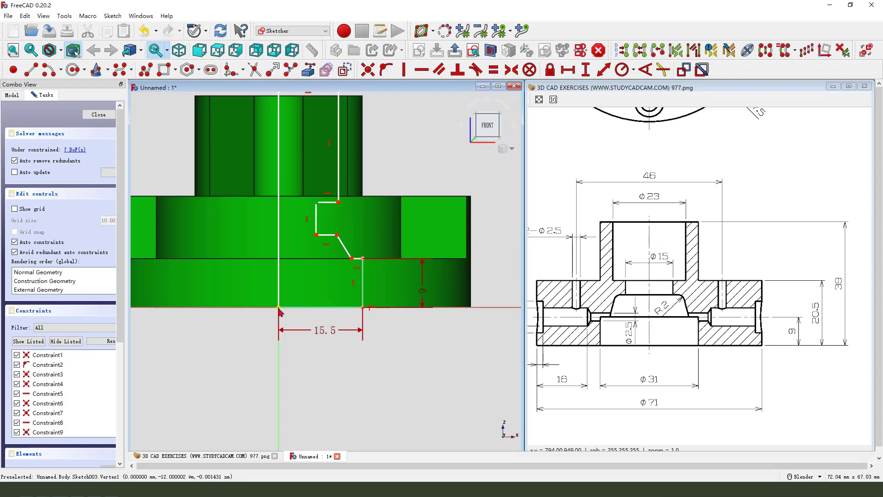
{"action": "left_click", "coordinate": [584, 69]}
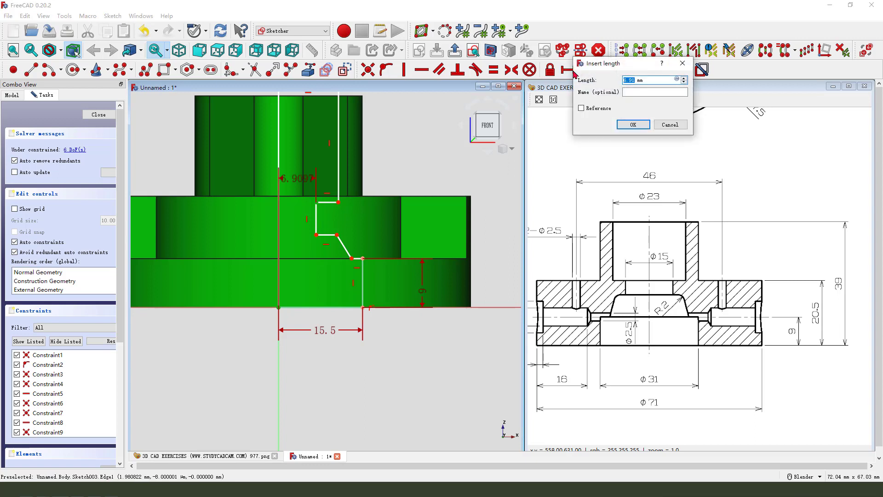
{"action": "left_click", "coordinate": [632, 124]}
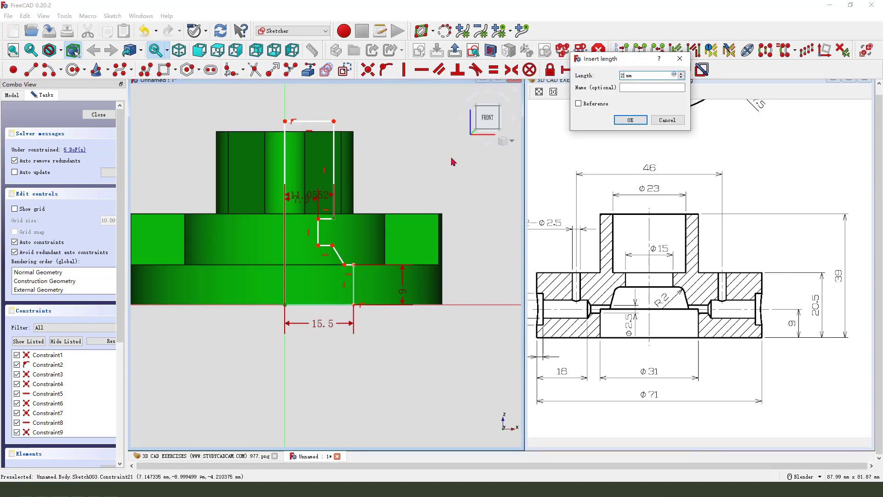
{"action": "type", "text": "23/"}
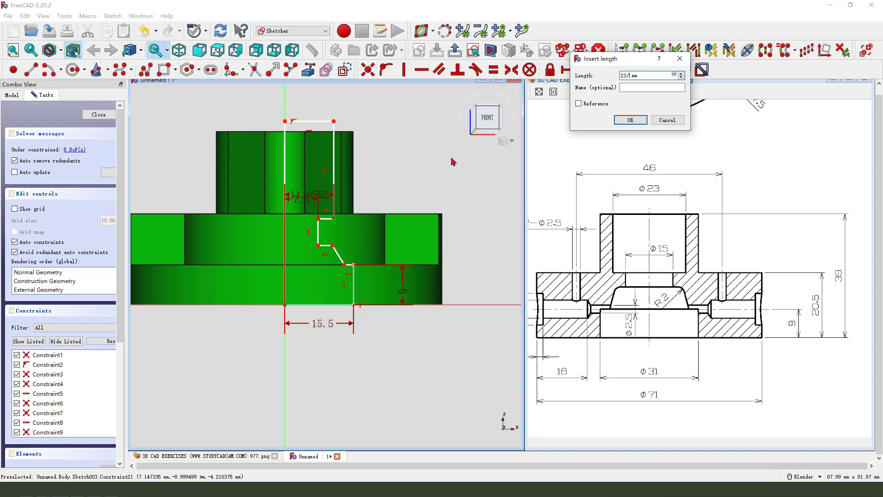
{"action": "left_click", "coordinate": [629, 119]}
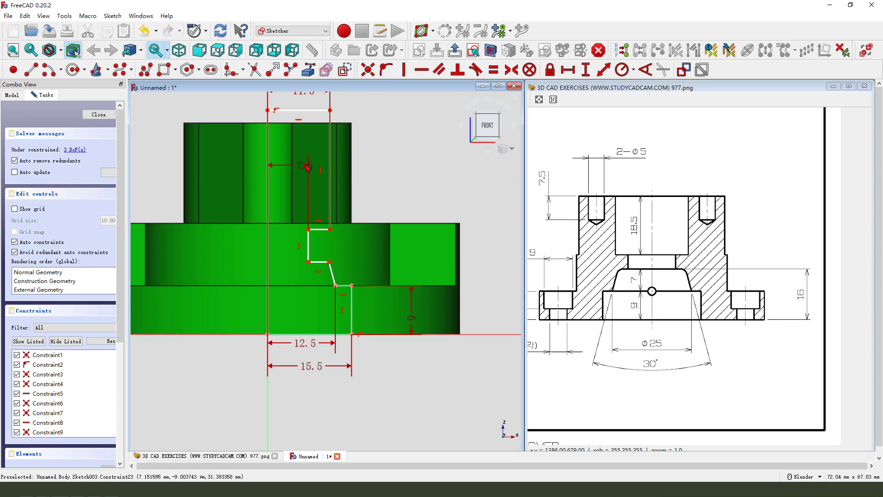
{"action": "mouse_move", "coordinate": [493, 273]}
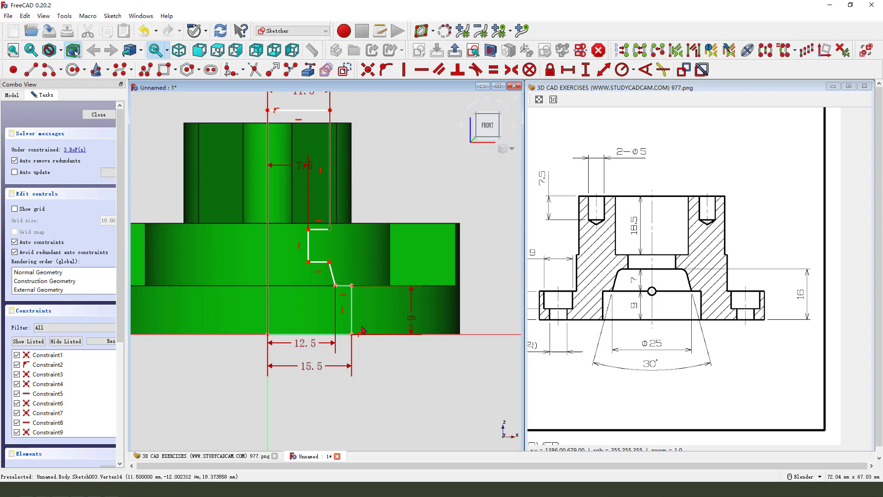
{"action": "mouse_move", "coordinate": [413, 215]}
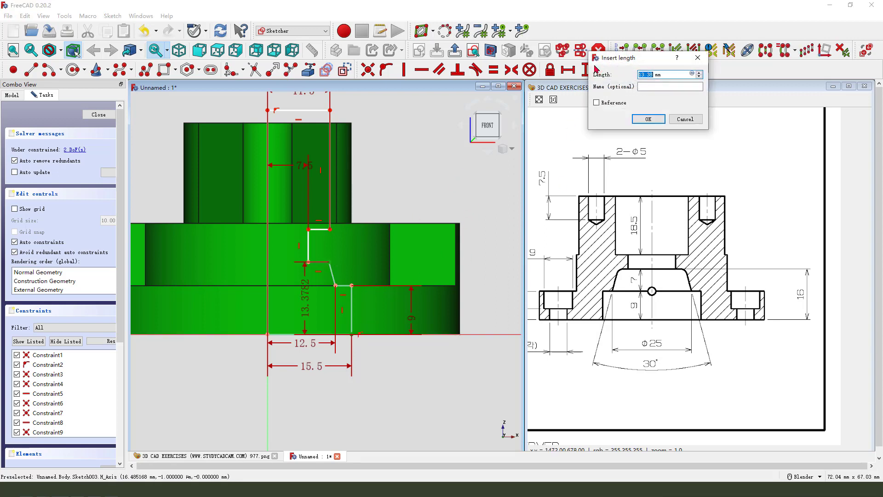
- Add the 16 mm and 20.5 mm heights and the upper height so the bore sketch is fully constrained
{"action": "left_click", "coordinate": [647, 118]}
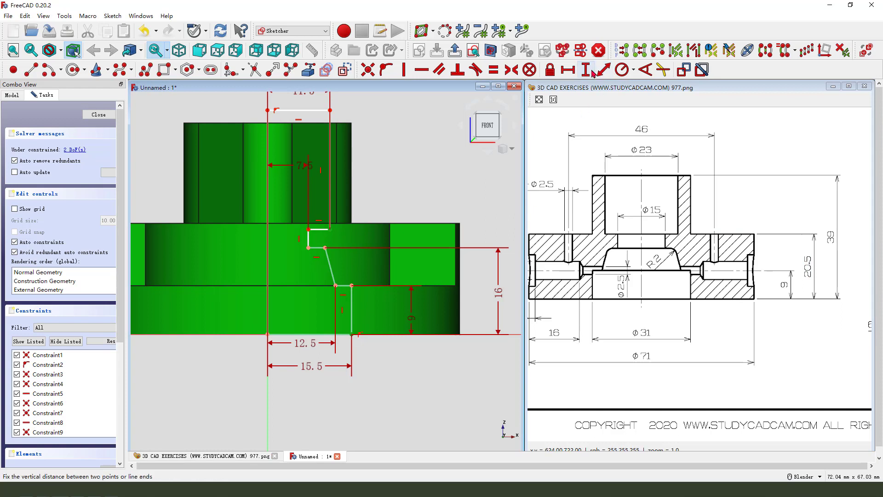
{"action": "left_click", "coordinate": [583, 70]}
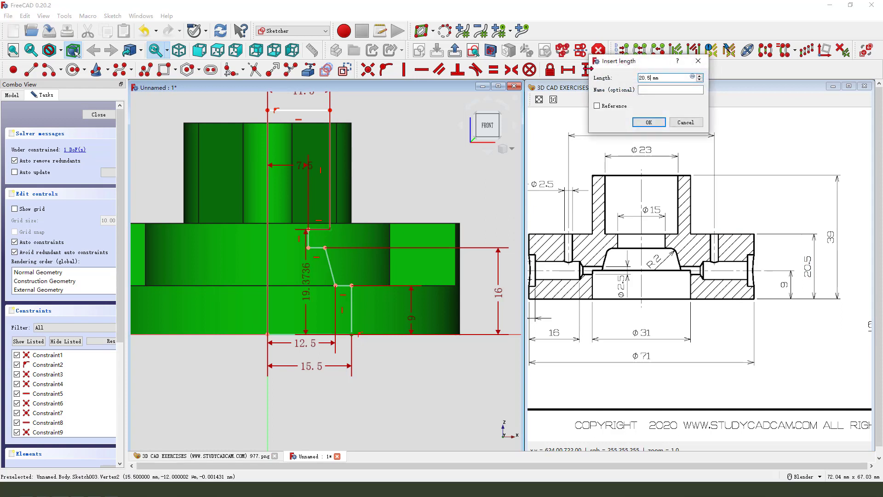
{"action": "left_click", "coordinate": [646, 122]}
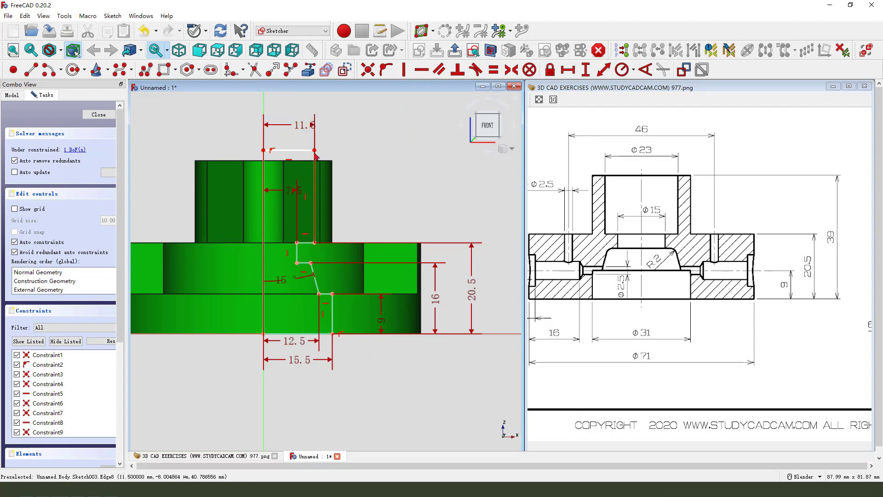
{"action": "left_click", "coordinate": [584, 70]}
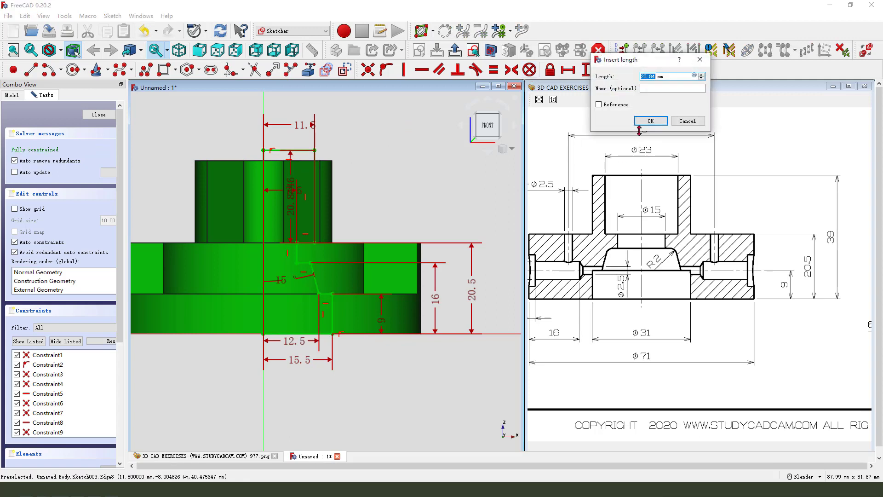
{"action": "left_click", "coordinate": [650, 121]}
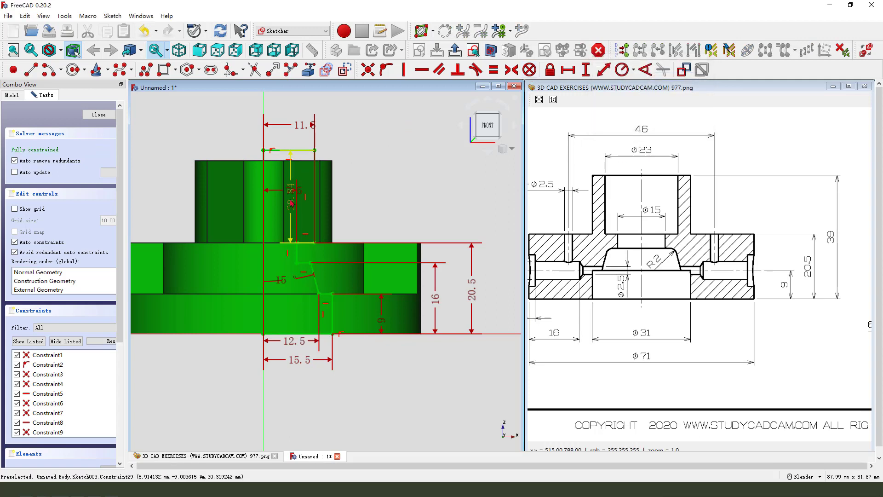
- Close the bore sketch and groove it 360° around the base Z axis to cut the stepped bore
{"action": "left_click", "coordinate": [455, 50]}
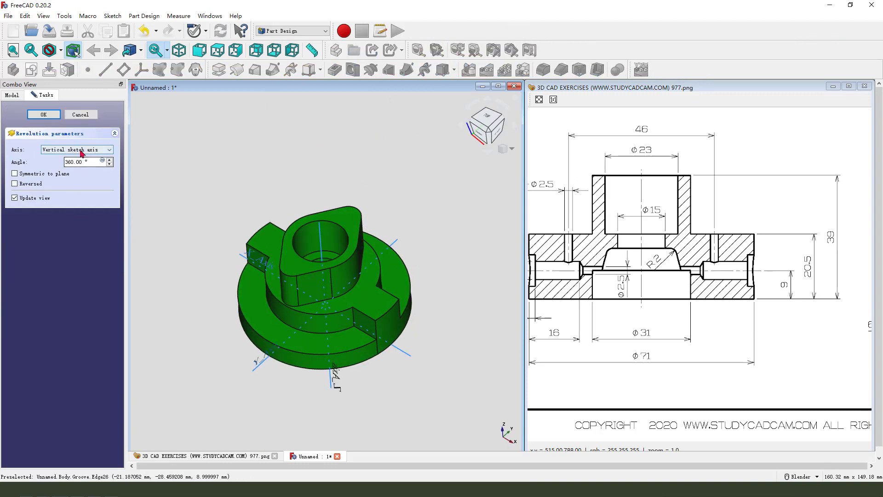
{"action": "left_click", "coordinate": [77, 149]}
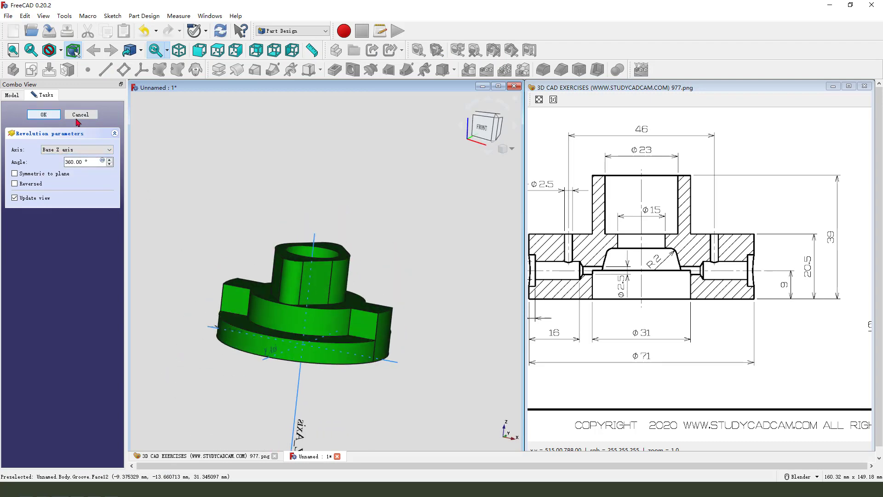
{"action": "left_click", "coordinate": [43, 114]}
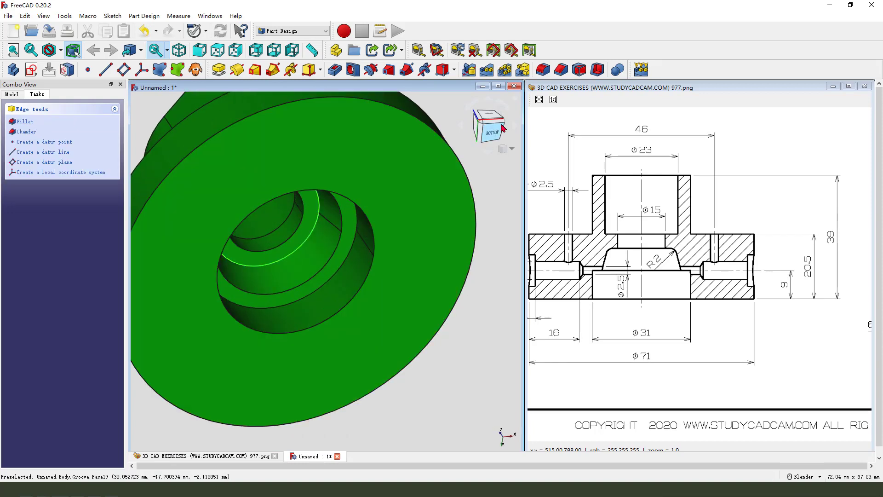
{"action": "left_click", "coordinate": [24, 122]}
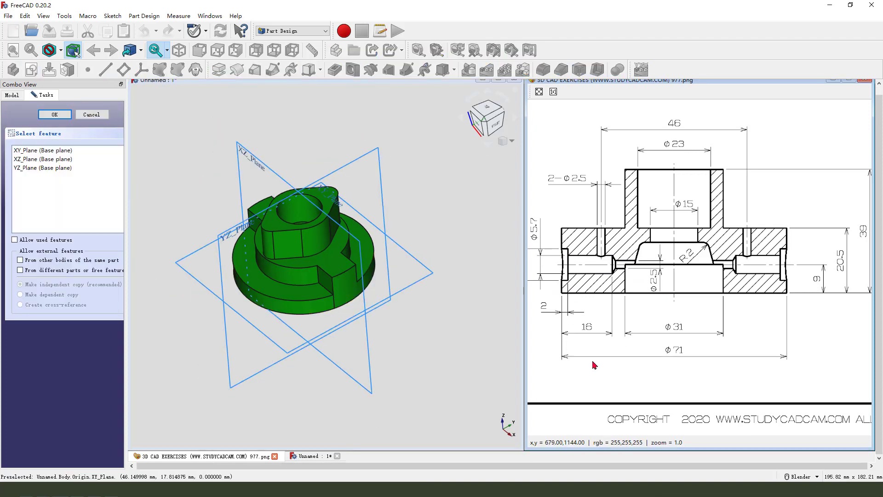
{"action": "mouse_move", "coordinate": [247, 157]}
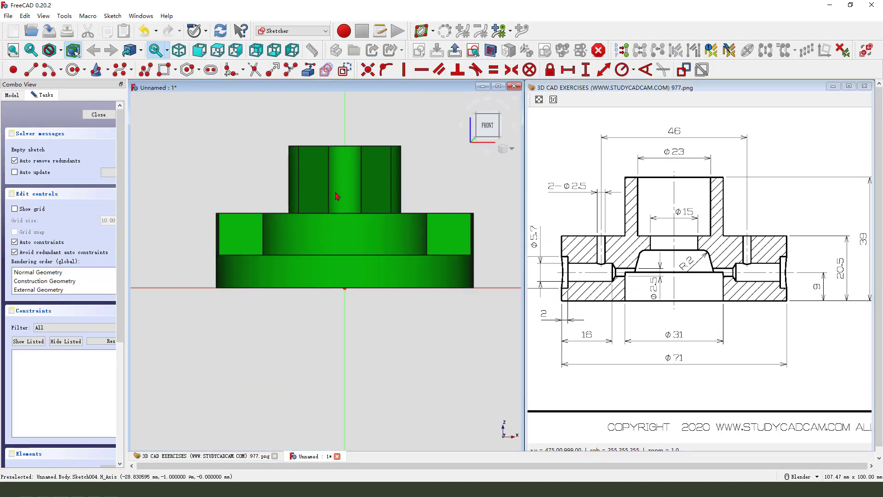
{"action": "mouse_move", "coordinate": [293, 259]}
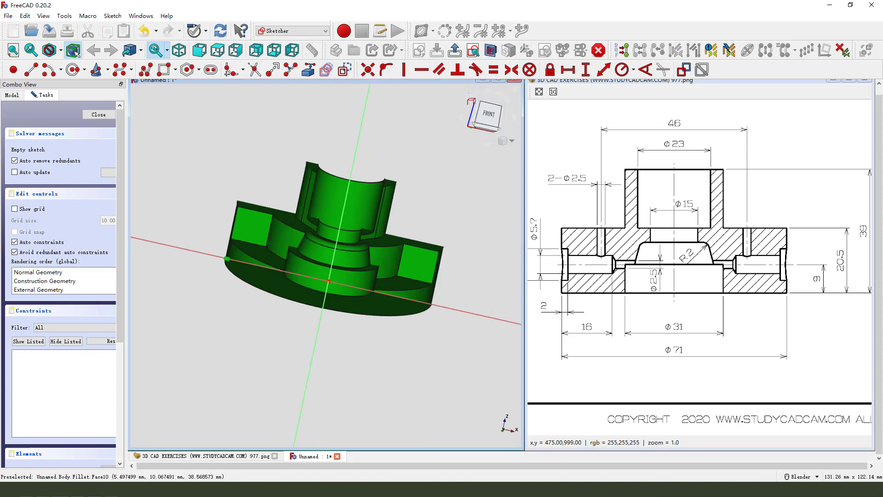
{"action": "mouse_move", "coordinate": [472, 50]}
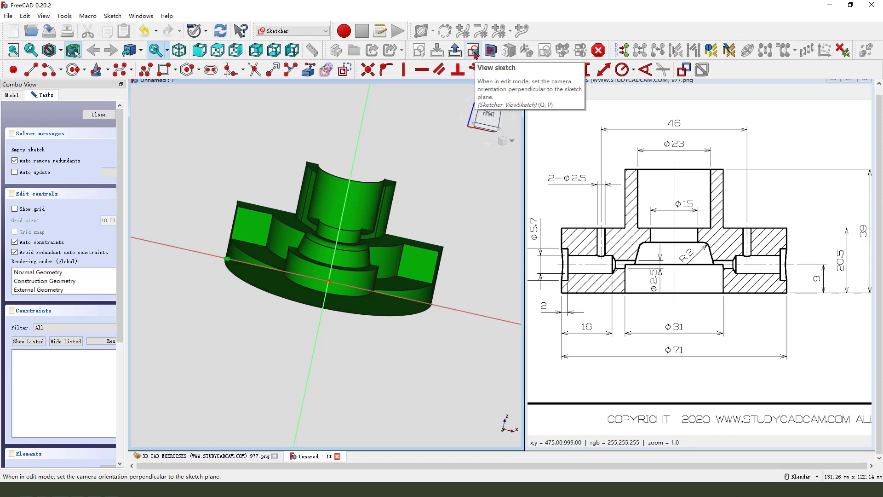
- View the new XZ-plane sketch perpendicular to its plane, ready for the side-hole profile
{"action": "left_click", "coordinate": [475, 50]}
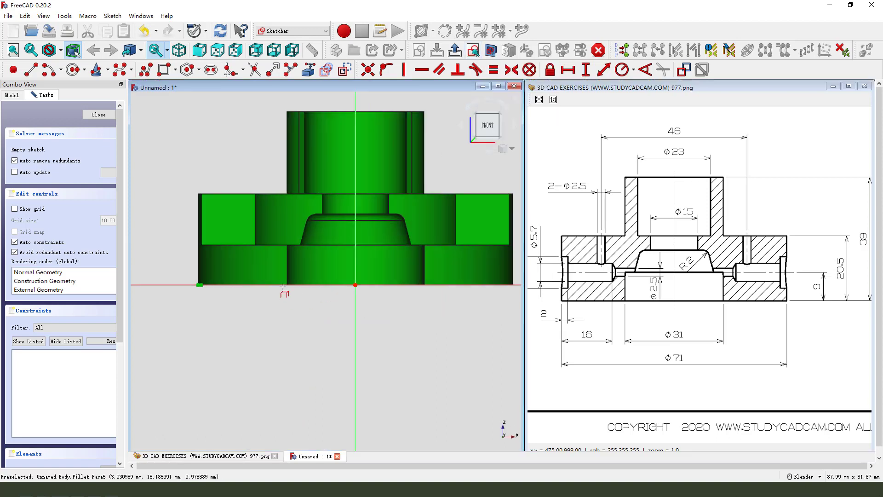
{"action": "mouse_move", "coordinate": [247, 265]}
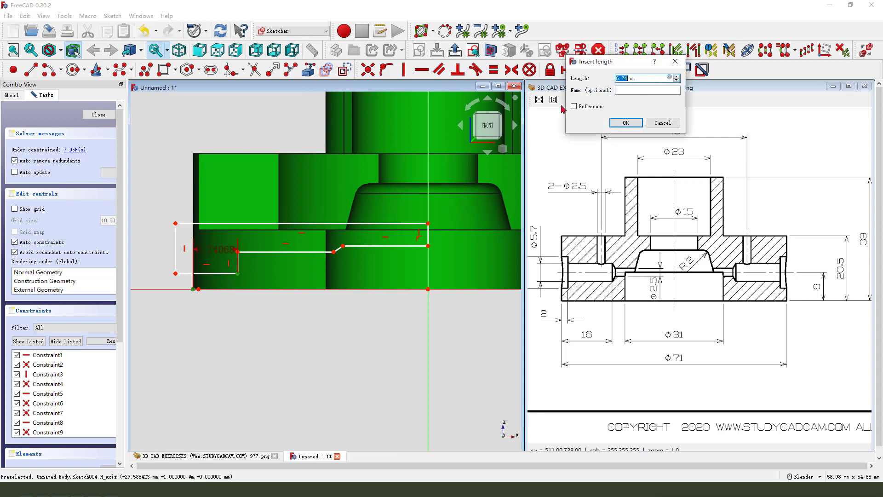
- Constrain the side-hole profile's 2 mm and 16 mm horizontal lengths and the 45° slant
{"action": "left_click", "coordinate": [625, 122]}
{"action": "type", "text": "1"}
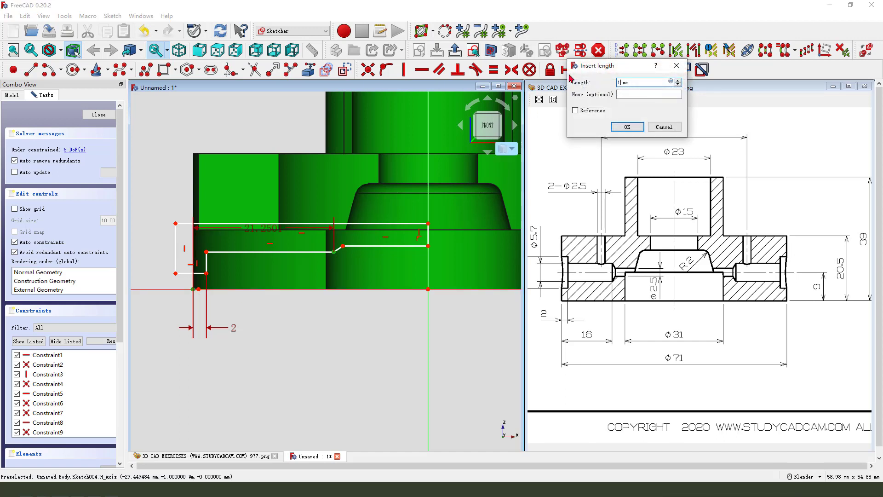
{"action": "left_click", "coordinate": [627, 126]}
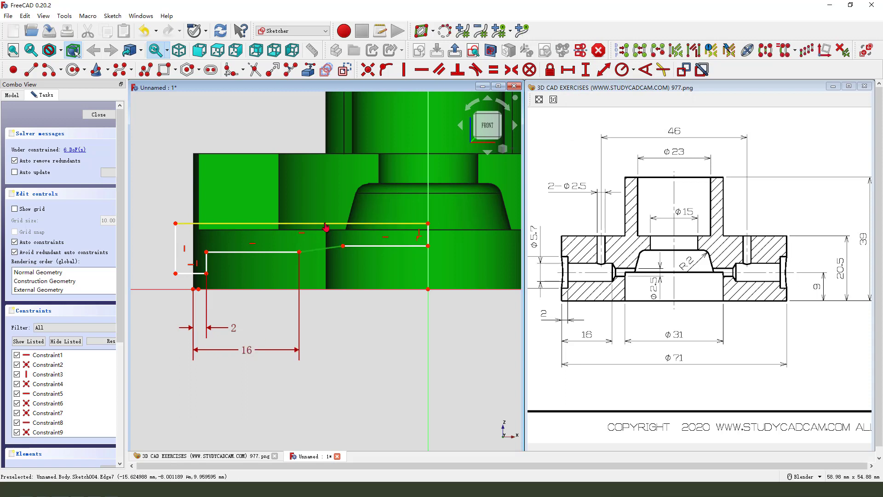
{"action": "left_click", "coordinate": [623, 69]}
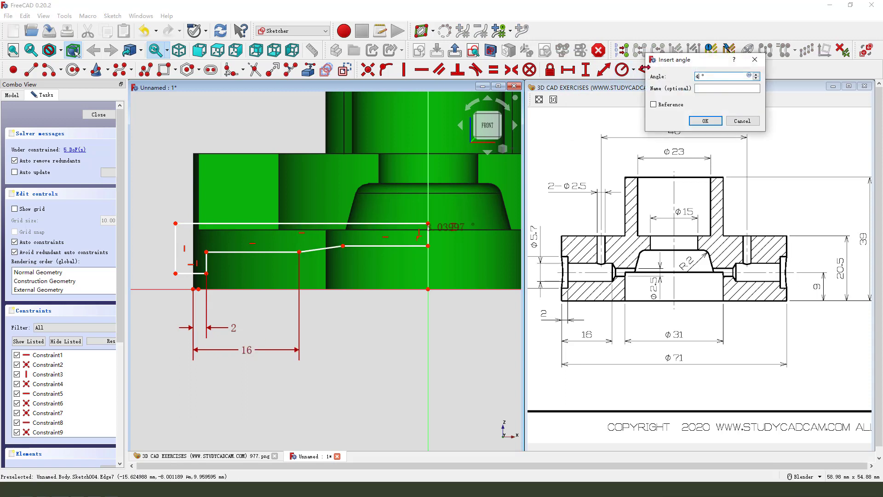
{"action": "left_click", "coordinate": [704, 121]}
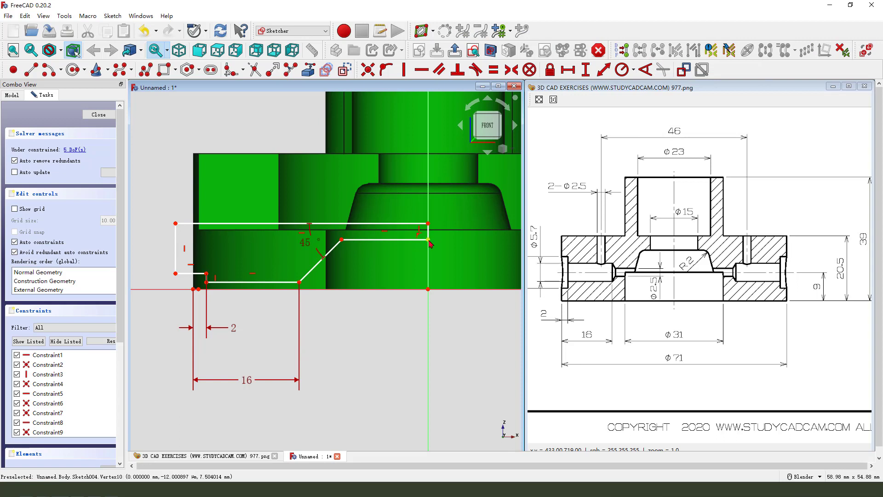
{"action": "mouse_move", "coordinate": [586, 70]}
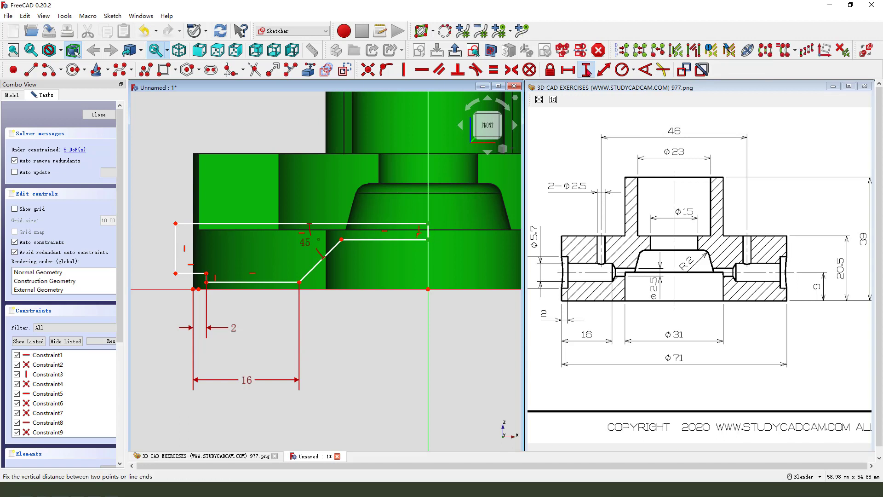
- Add the 5 mm, 9 mm and axis-height vertical dimensions until fully constrained, then close the sketch
{"action": "left_click", "coordinate": [585, 69]}
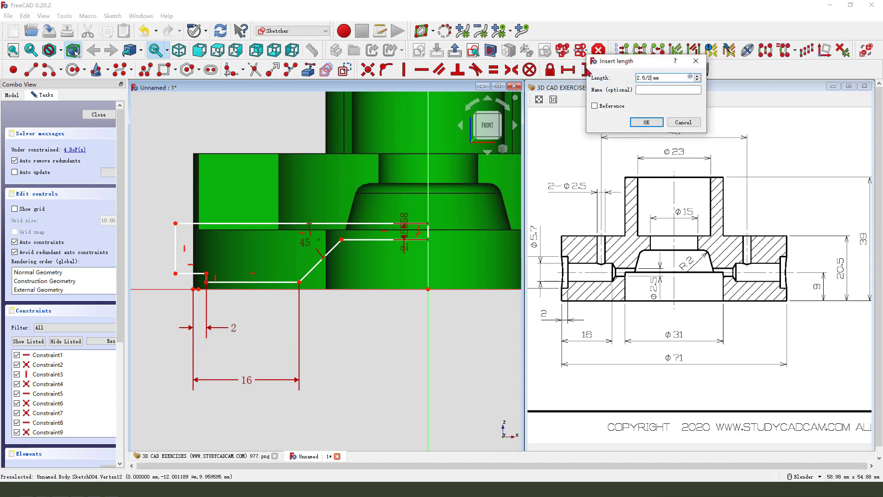
{"action": "left_click", "coordinate": [645, 123]}
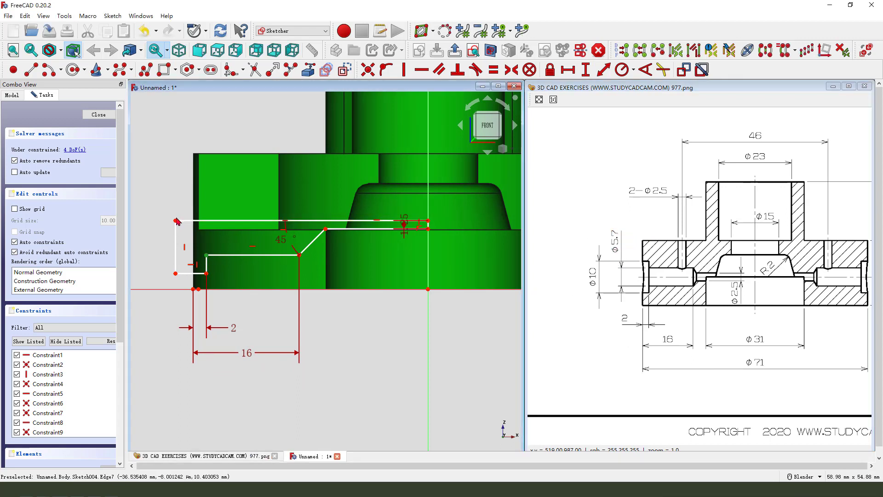
{"action": "left_click", "coordinate": [583, 71]}
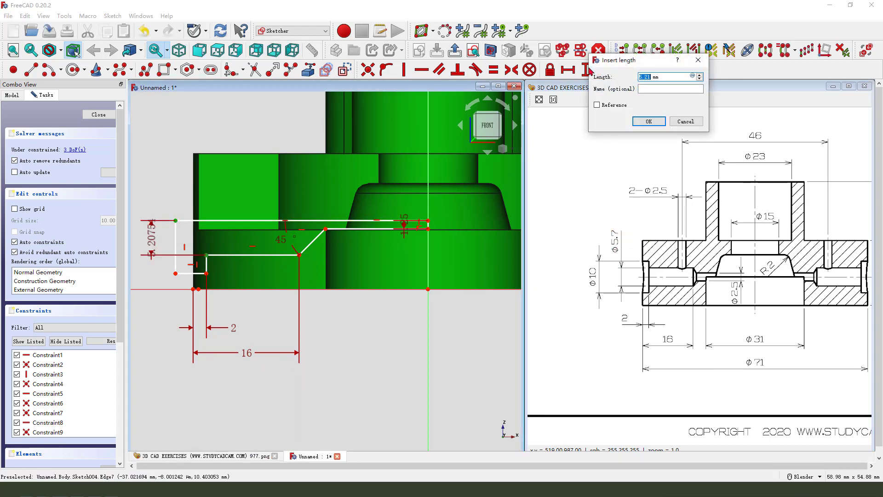
{"action": "left_click", "coordinate": [647, 121]}
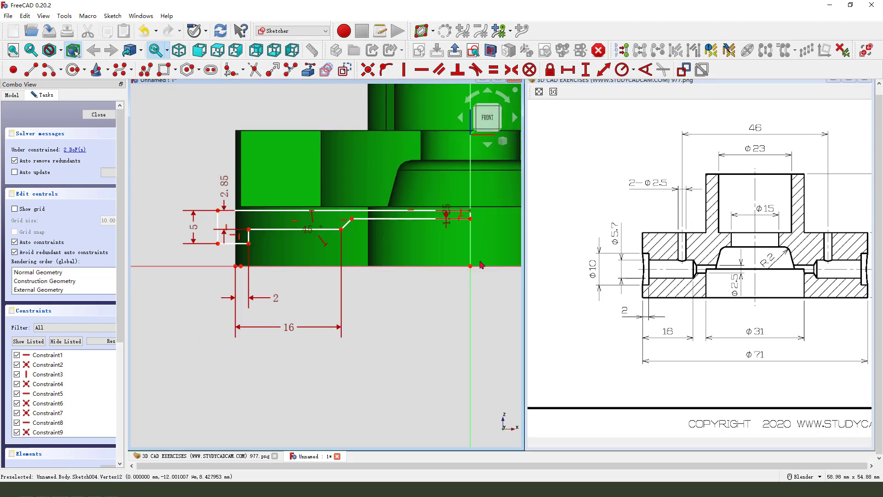
{"action": "left_click", "coordinate": [584, 70]}
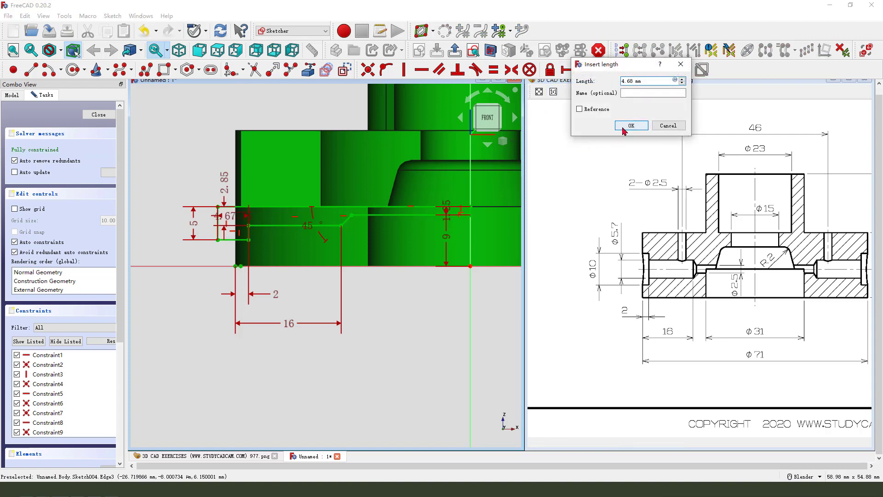
{"action": "left_click", "coordinate": [630, 126]}
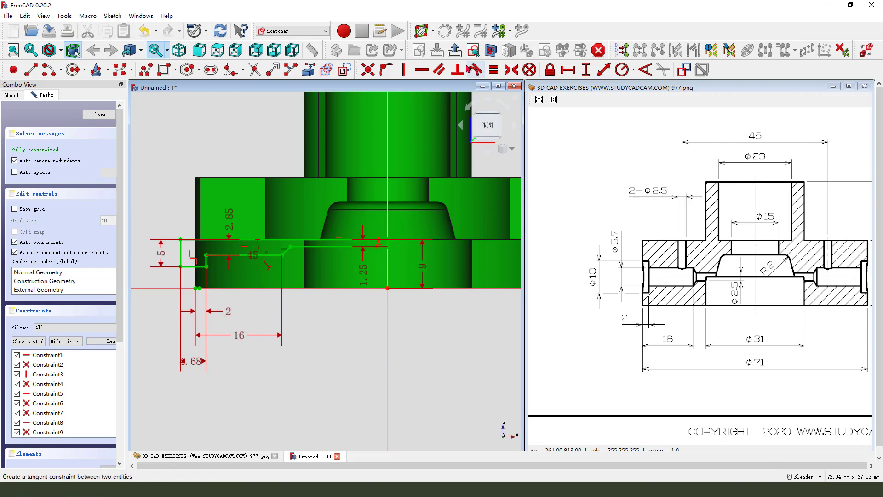
{"action": "left_click", "coordinate": [98, 114]}
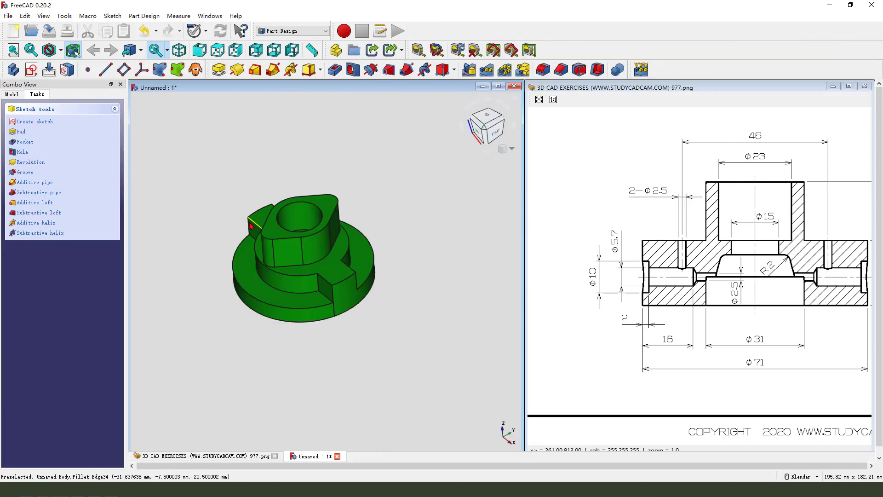
{"action": "mouse_move", "coordinate": [371, 69]}
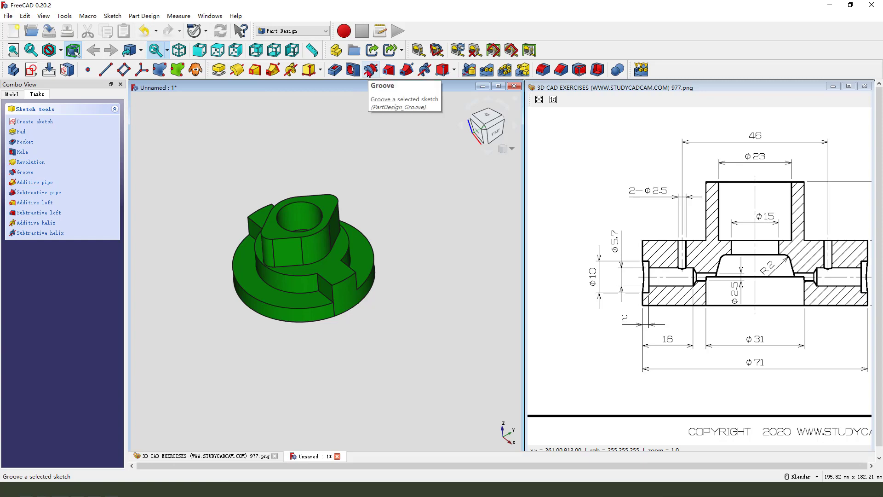
- Groove the side-hole profile 360° around its own sketch centre-line edge, reversed, cutting the hole
{"action": "left_click", "coordinate": [29, 162]}
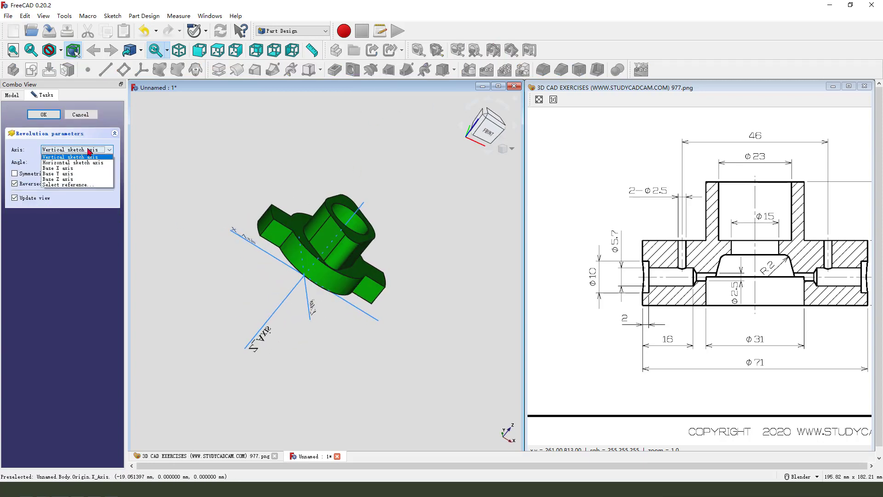
{"action": "left_click", "coordinate": [73, 185]}
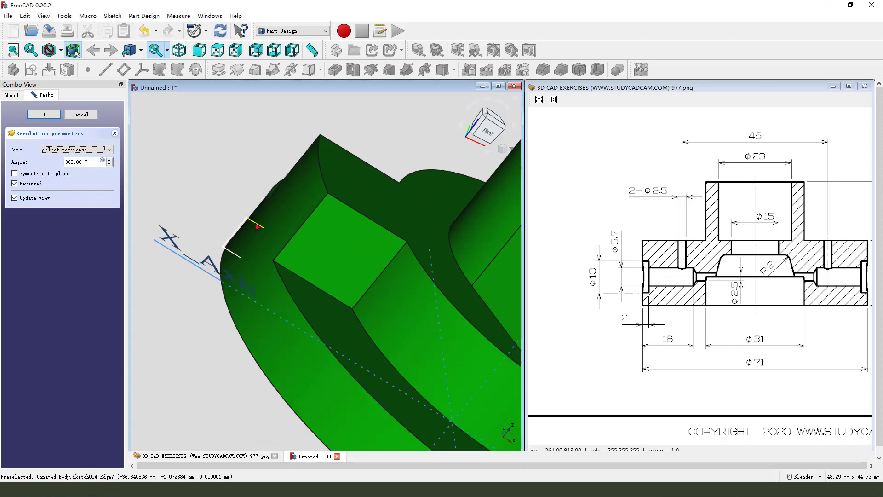
{"action": "left_click", "coordinate": [257, 227]}
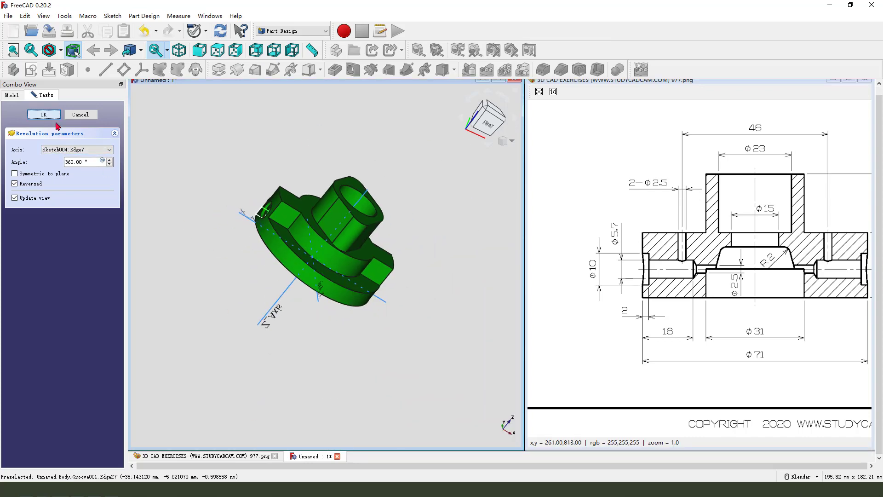
{"action": "left_click", "coordinate": [44, 114]}
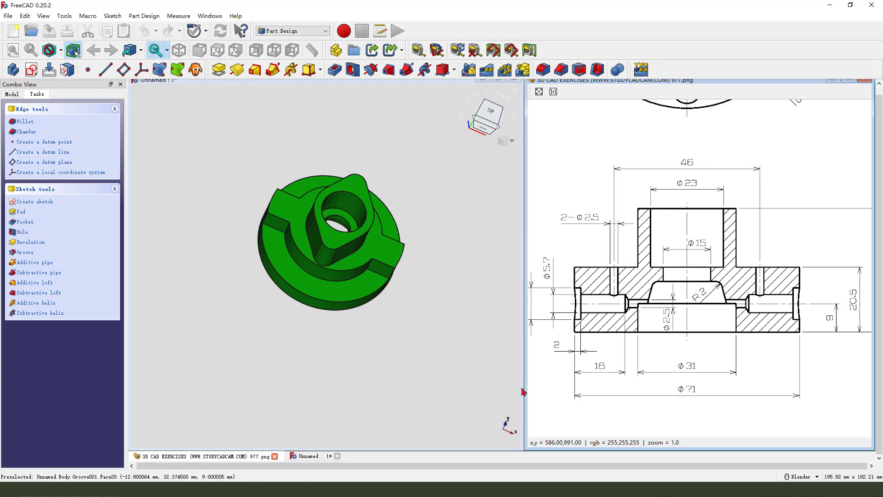
- Sketch a circle on the XY plane over the flange, left of the hub centre
{"action": "left_click", "coordinate": [34, 202]}
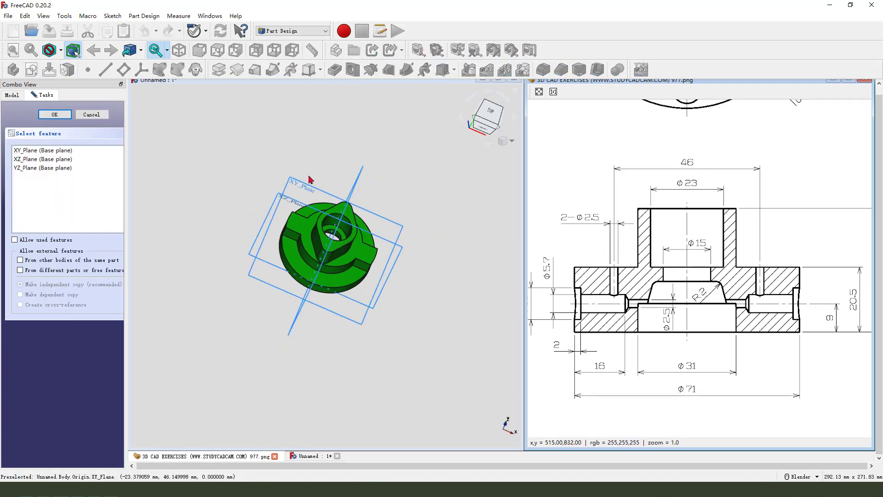
{"action": "left_click", "coordinate": [54, 114]}
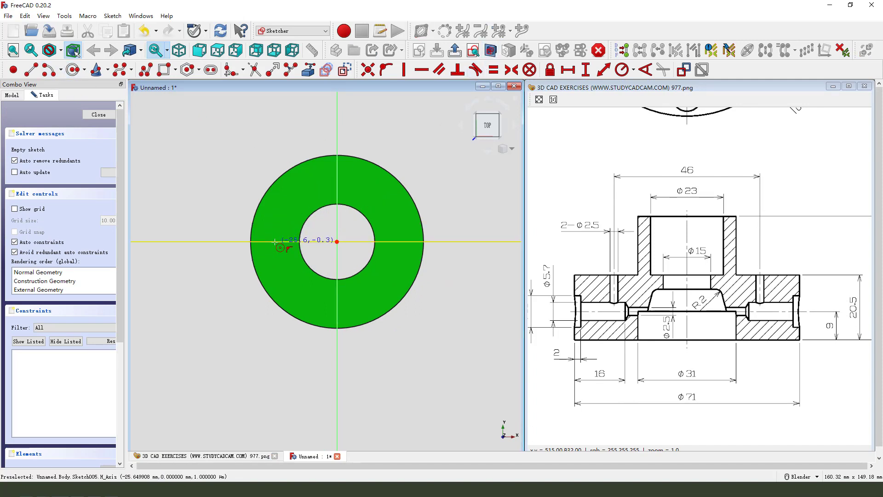
{"action": "left_click", "coordinate": [275, 243]}
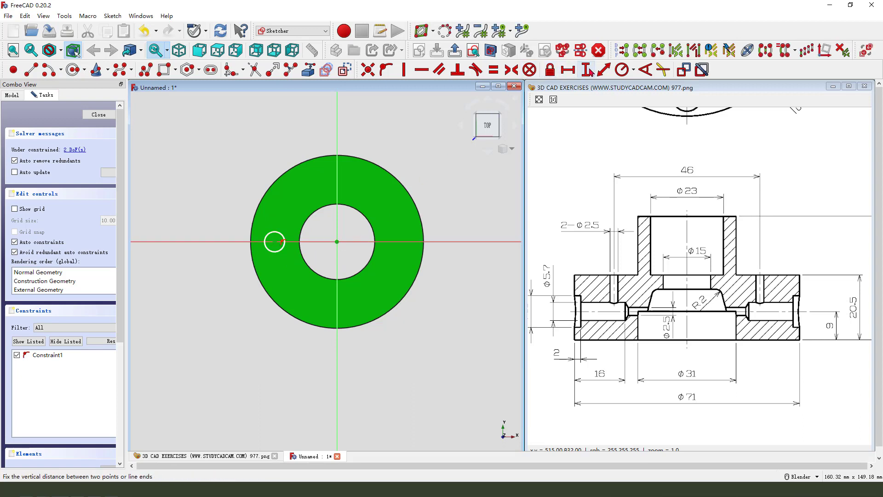
- Fix the circle 23 mm from centre with a 2.5 mm radius and close the sketch
{"action": "left_click", "coordinate": [569, 69]}
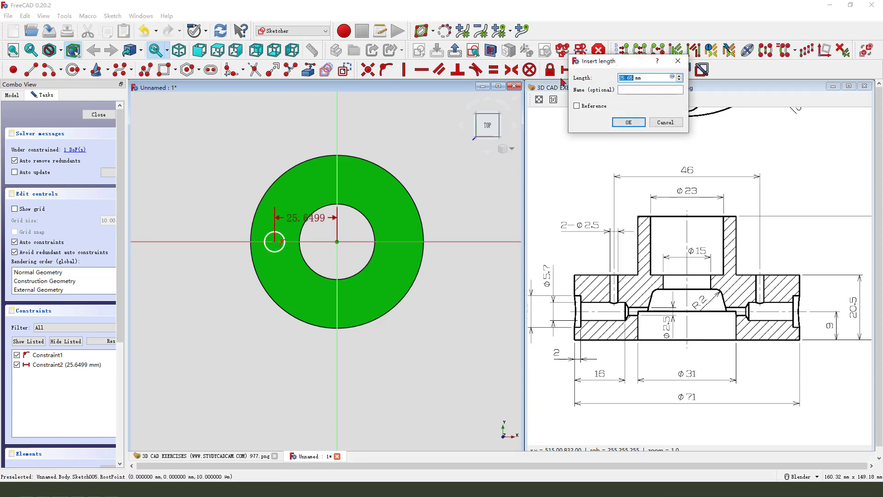
{"action": "type", "text": "23"}
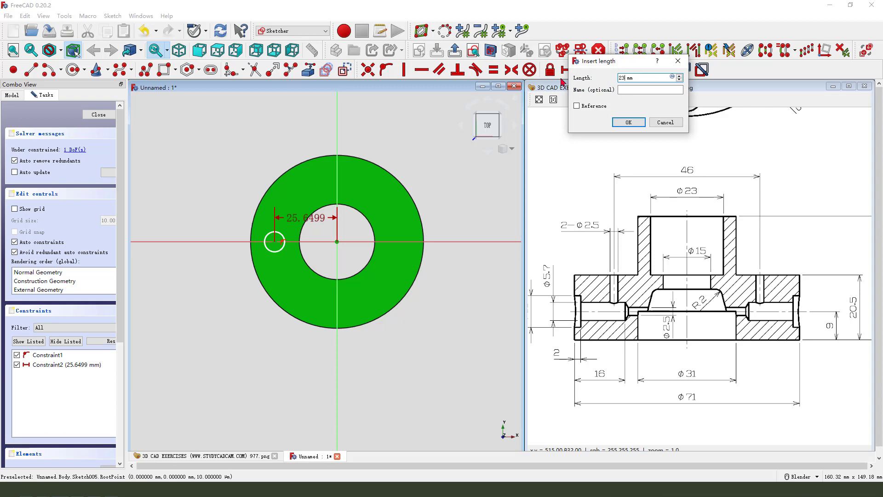
{"action": "left_click", "coordinate": [627, 122]}
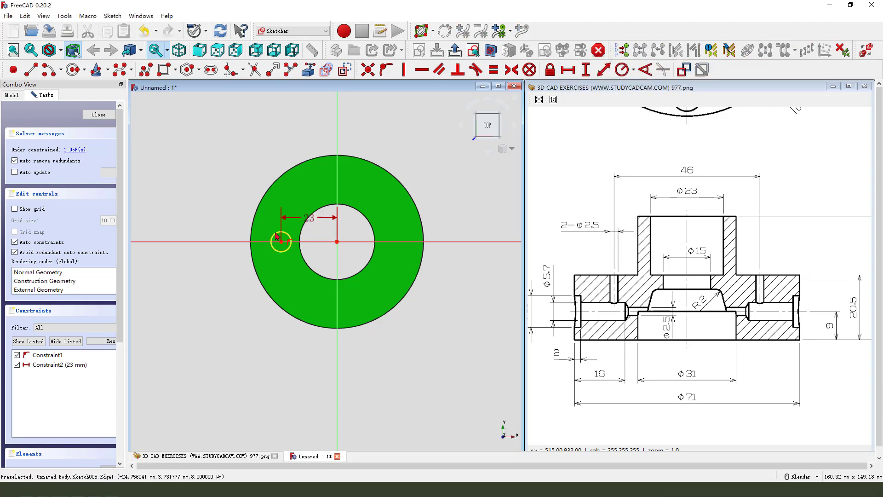
{"action": "left_click", "coordinate": [625, 69]}
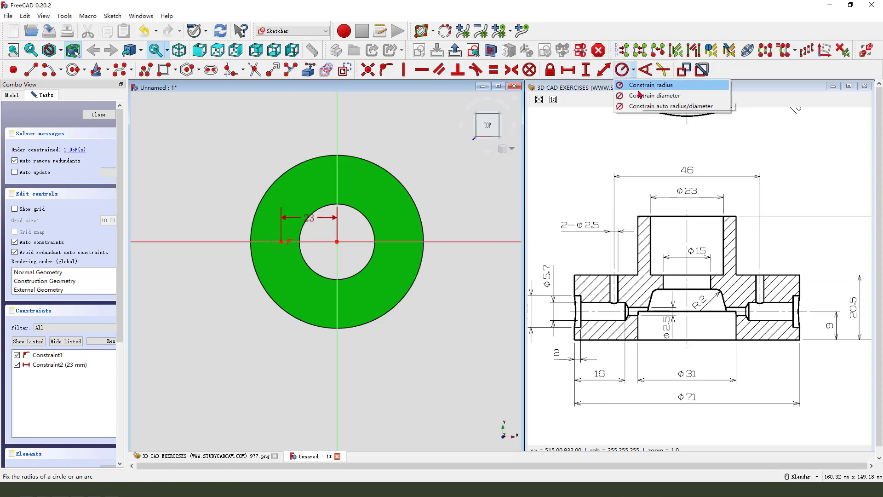
{"action": "left_click", "coordinate": [655, 94]}
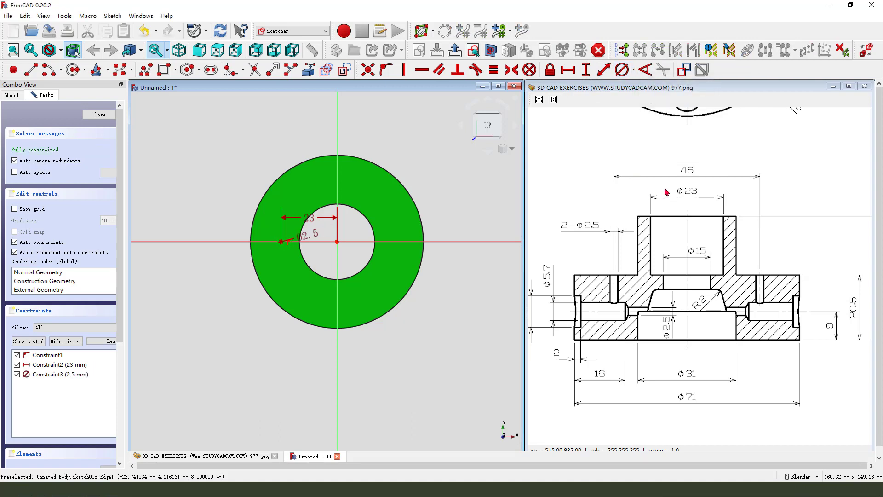
{"action": "left_click", "coordinate": [98, 114]}
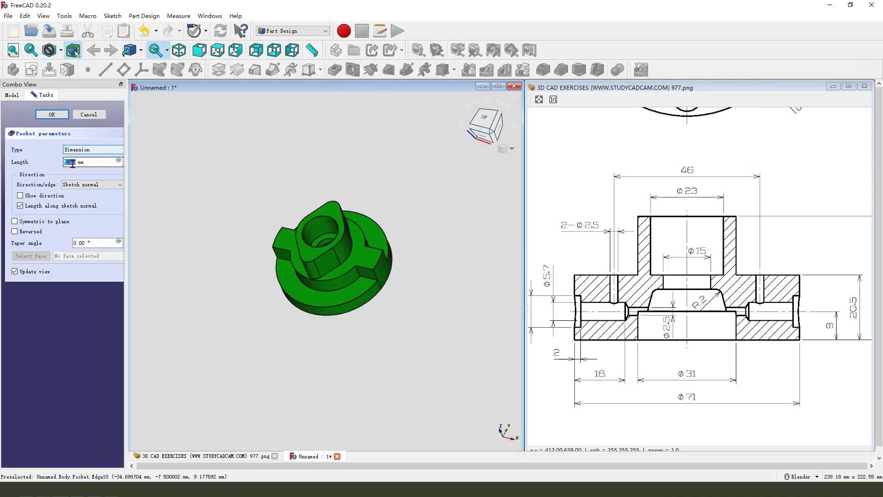
- Pocket the circle as a reversed two-dimension cut, 60 mm the first way, through the flange
{"action": "left_click", "coordinate": [92, 149]}
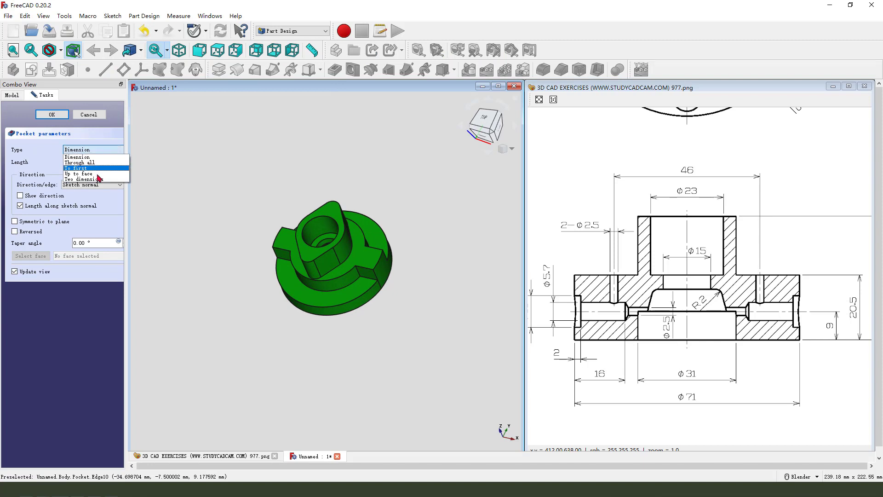
{"action": "left_click", "coordinate": [77, 149]}
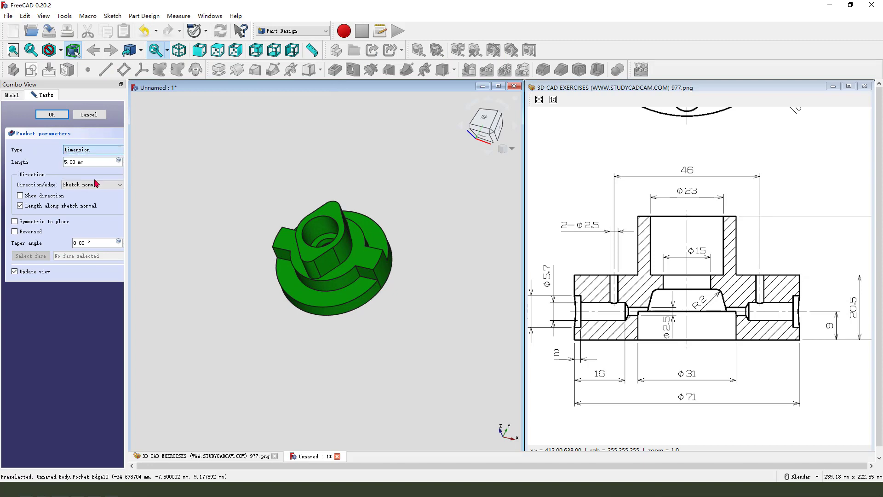
{"action": "left_click", "coordinate": [92, 149]}
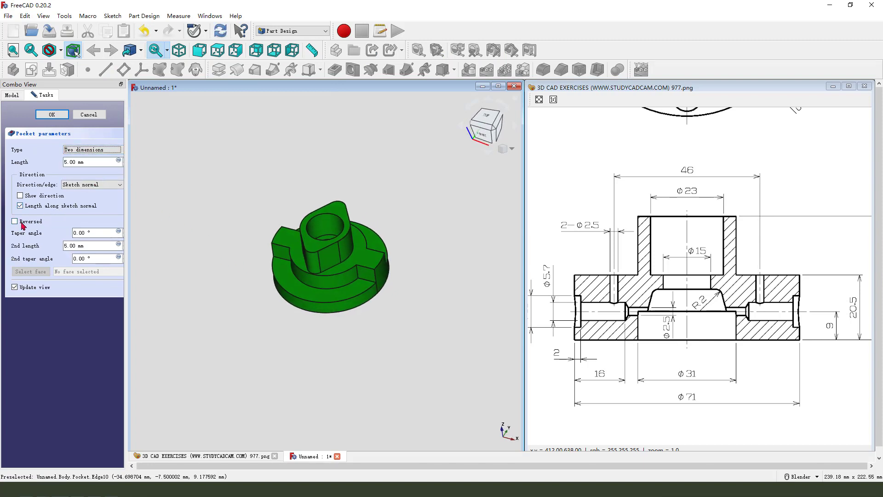
{"action": "left_click", "coordinate": [16, 221]}
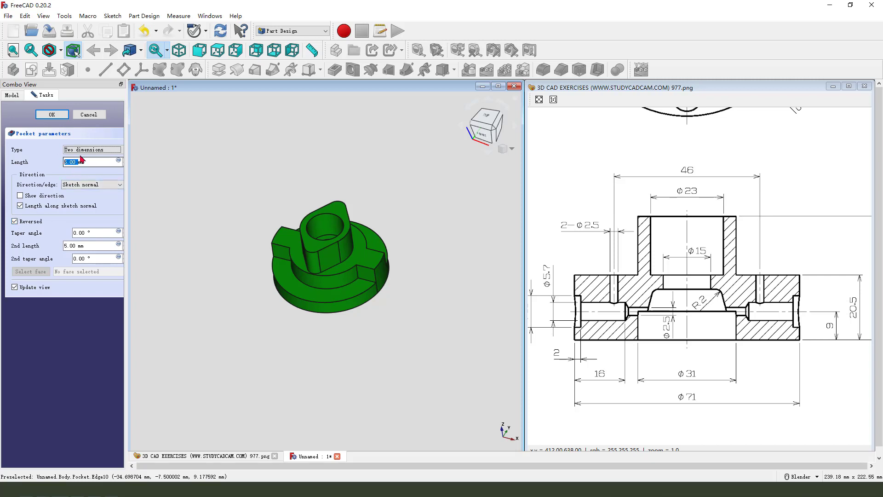
{"action": "type", "text": "60mm"}
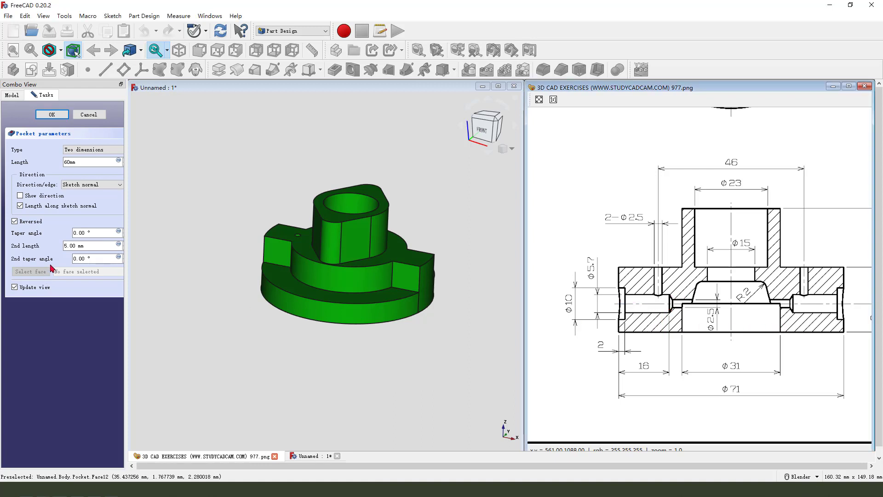
{"action": "left_click", "coordinate": [90, 245]}
{"action": "type", "text": "-9"}
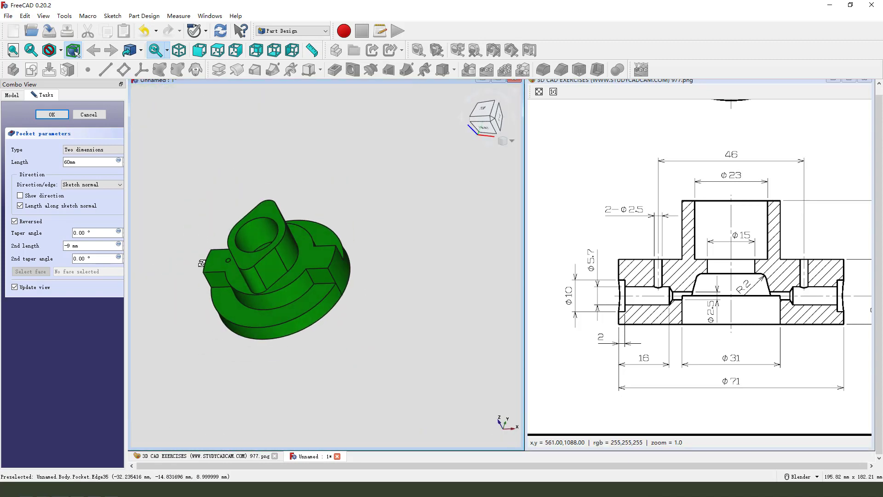
{"action": "left_click", "coordinate": [52, 114]}
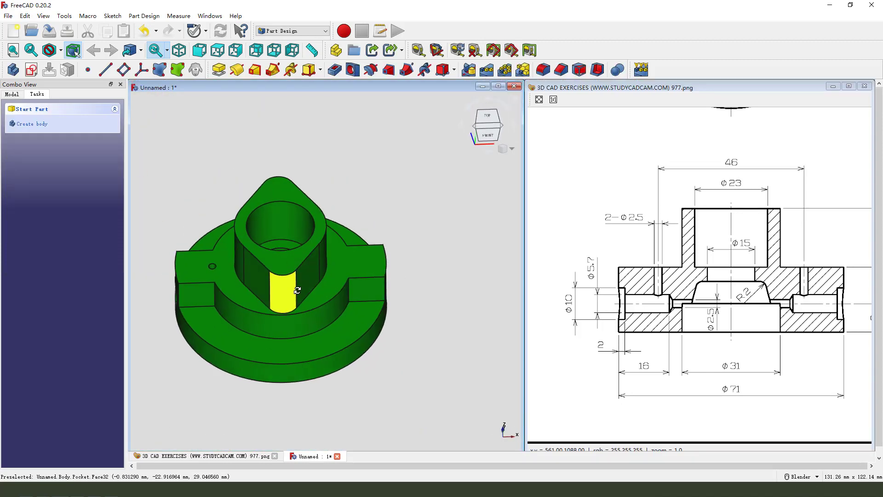
- Mirror Groove001 and Pocket across the base XZ plane so the holes appear on the opposite side
{"action": "left_click", "coordinate": [11, 94]}
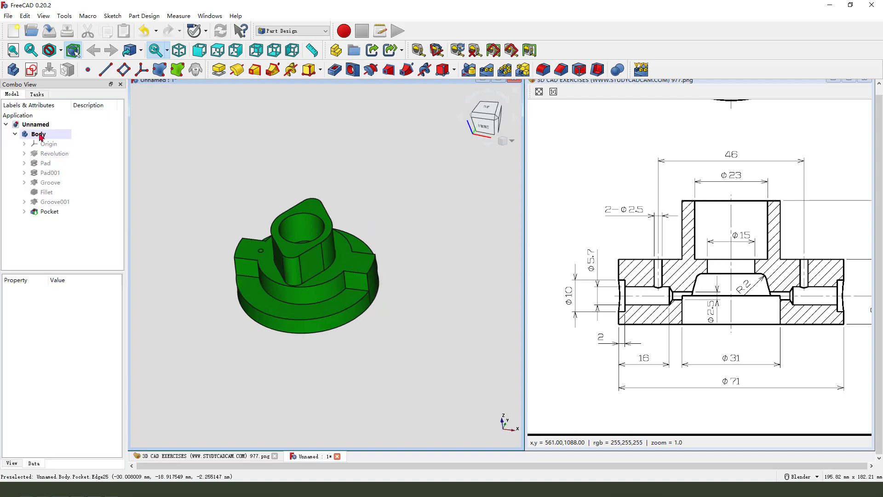
{"action": "left_click", "coordinate": [55, 201]}
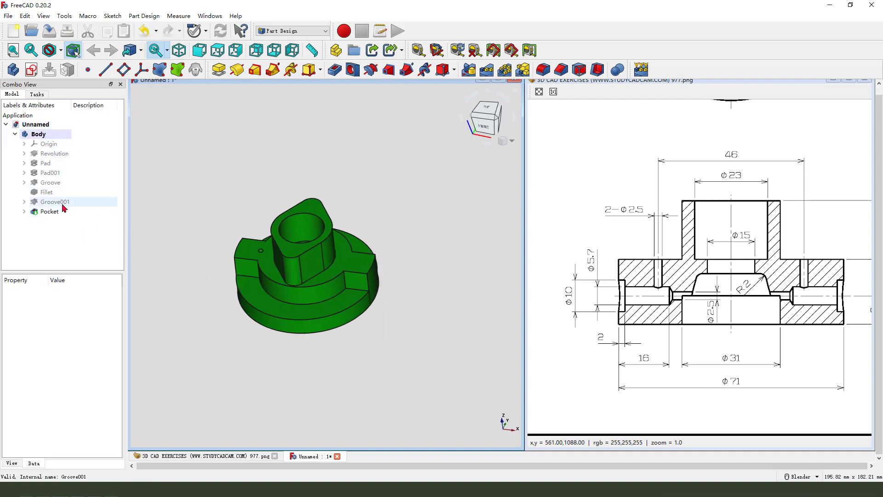
{"action": "left_click", "coordinate": [55, 201]}
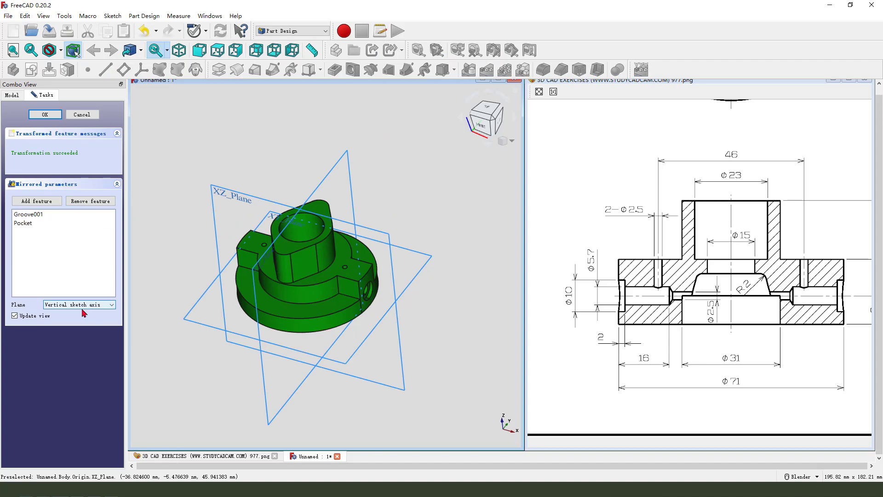
{"action": "left_click", "coordinate": [79, 304]}
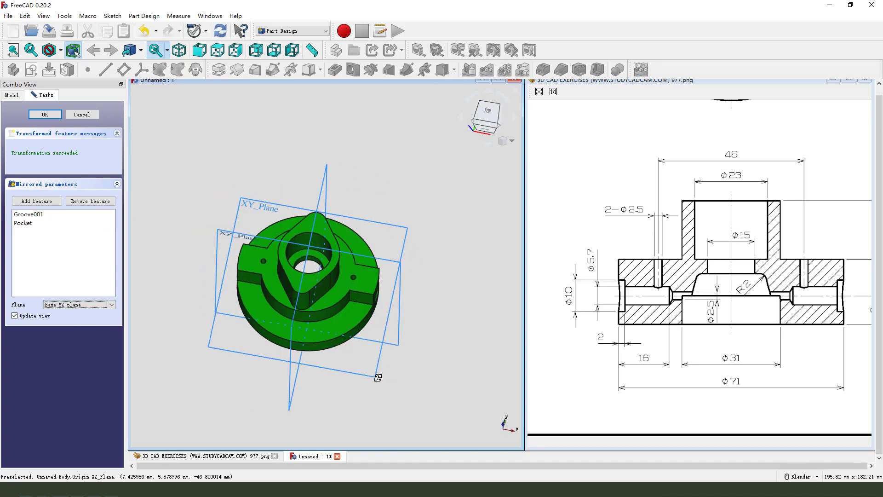
{"action": "left_click", "coordinate": [45, 114]}
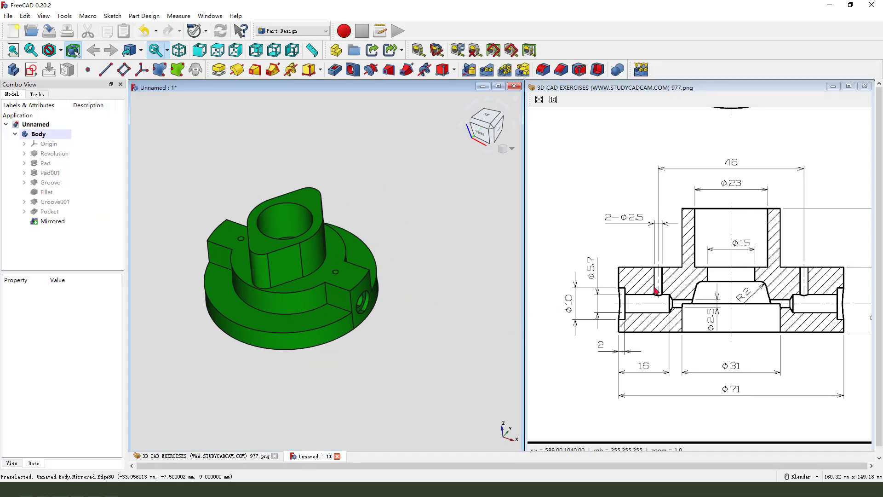
{"action": "mouse_move", "coordinate": [633, 326]}
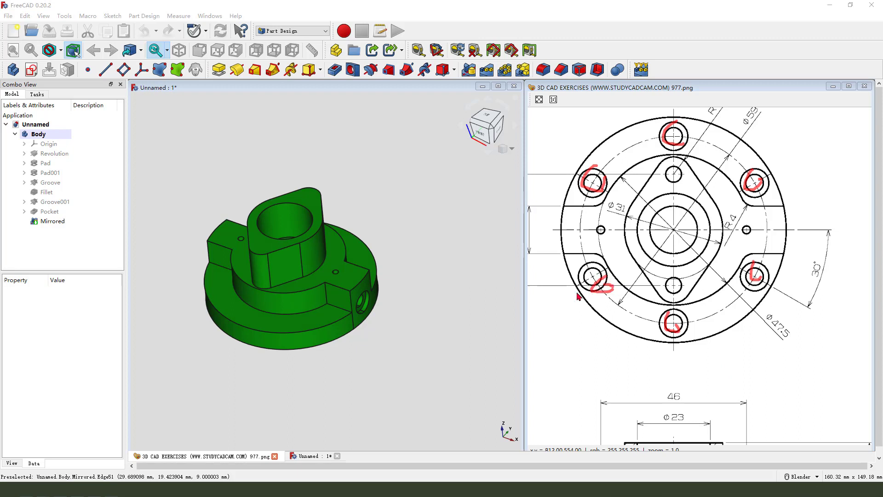
- Sketch a circle on the flange top face, centred on the vertical axis with its height above centre dimensioned
{"action": "left_click", "coordinate": [272, 221]}
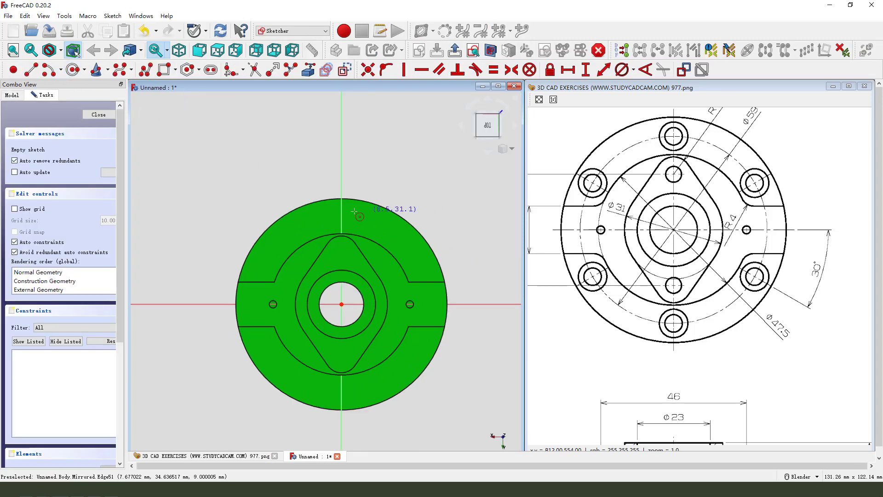
{"action": "left_click", "coordinate": [342, 211]}
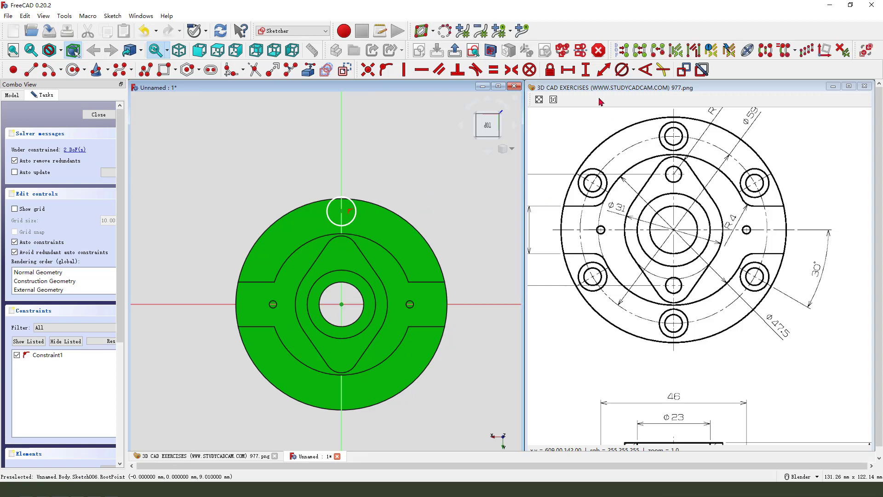
{"action": "left_click", "coordinate": [585, 69]}
{"action": "type", "text": "5"}
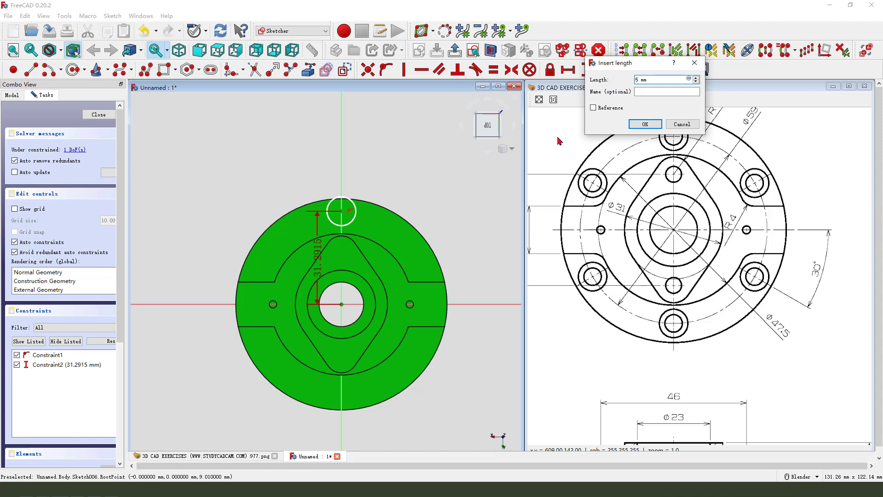
{"action": "left_click", "coordinate": [643, 124]}
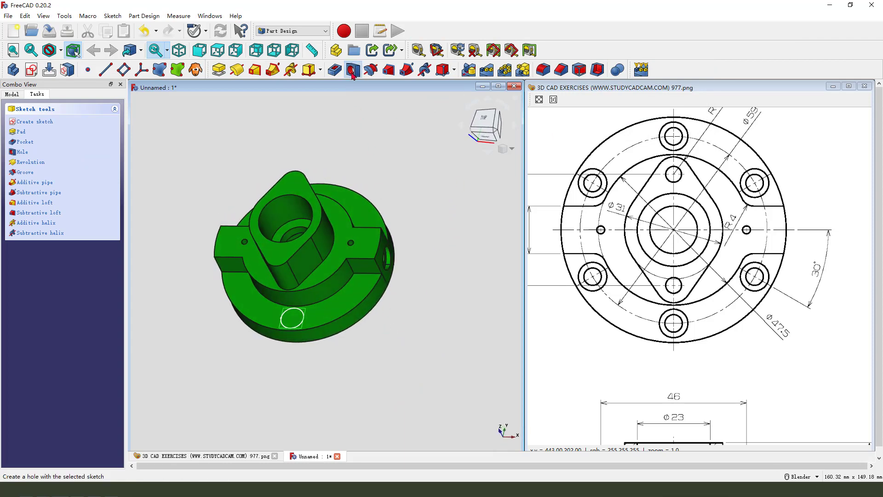
- Cut a 5.5 mm Through-all hole with a 9 mm × 5.5 mm counterbore from the sketched circle
{"action": "left_click", "coordinate": [353, 69]}
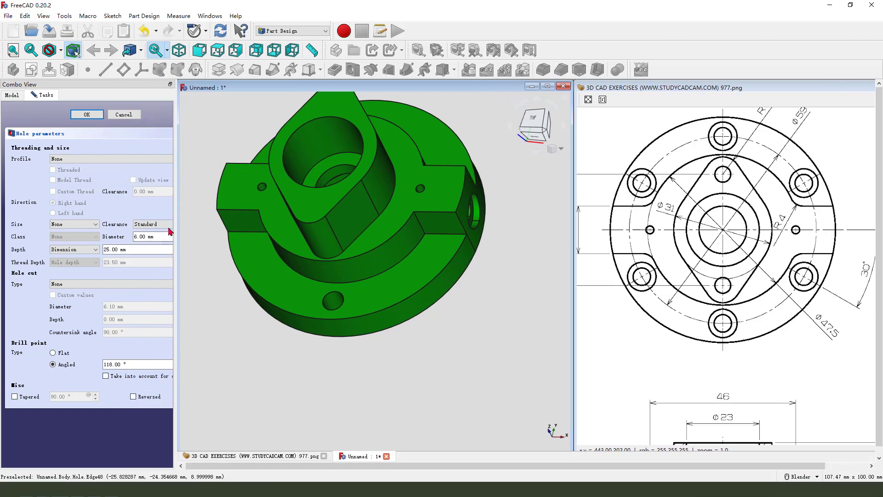
{"action": "left_click", "coordinate": [137, 237]}
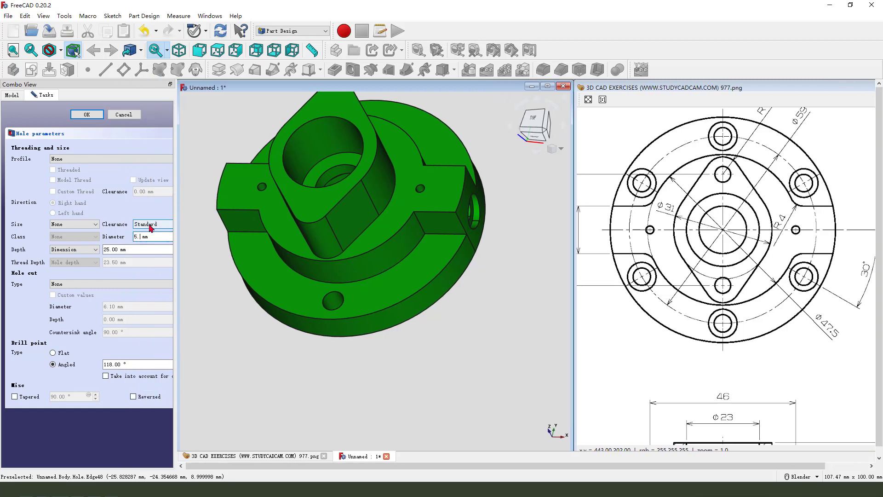
{"action": "left_click", "coordinate": [74, 250]}
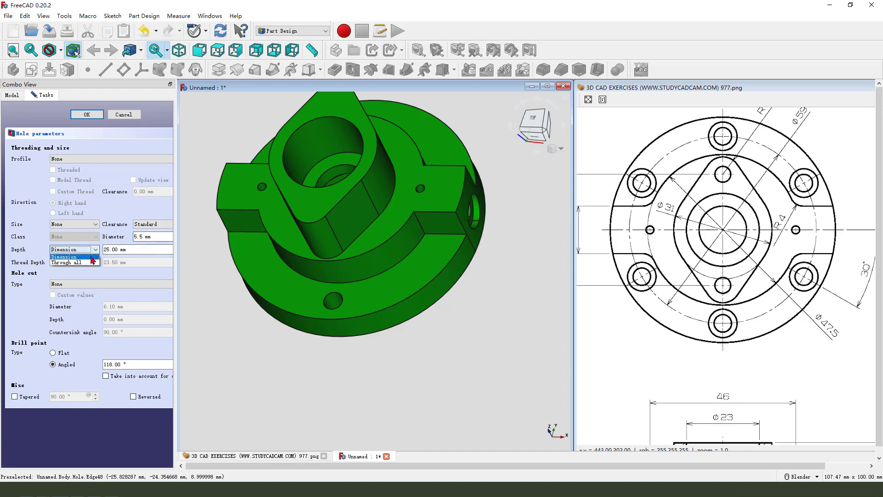
{"action": "left_click", "coordinate": [82, 257]}
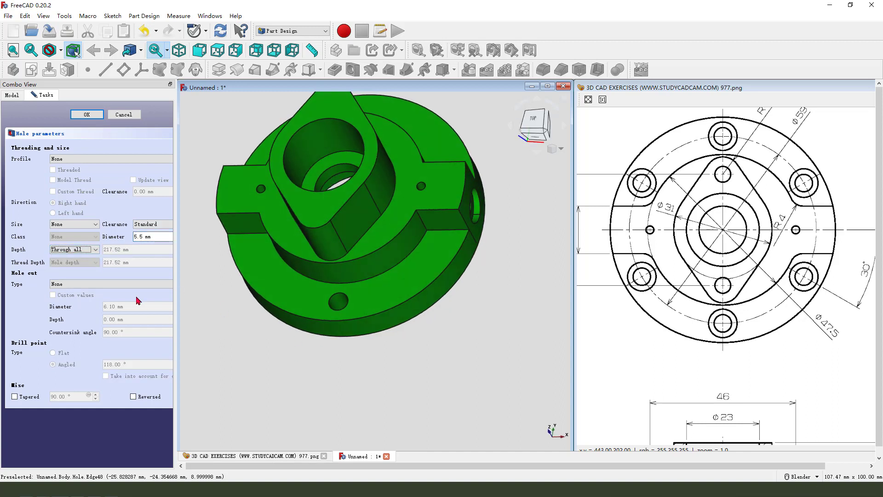
{"action": "left_click", "coordinate": [109, 284]}
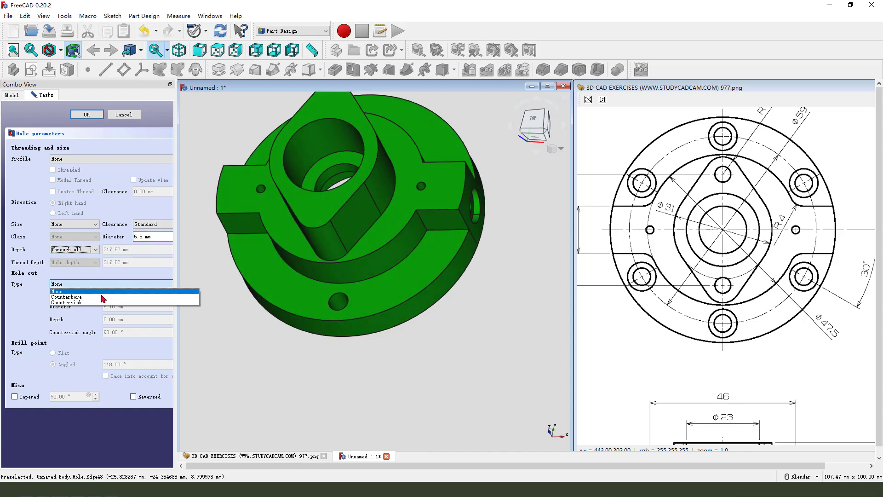
{"action": "left_click", "coordinate": [66, 297]}
{"action": "type", "text": "5.5"}
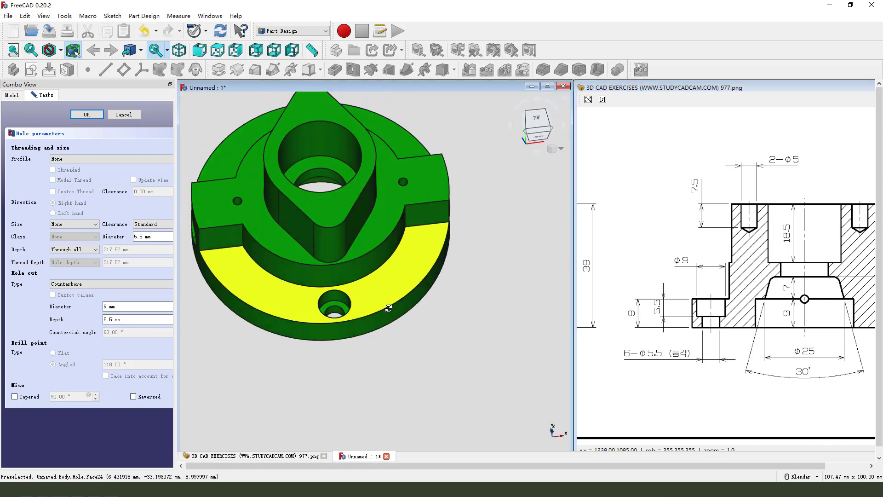
{"action": "left_click", "coordinate": [86, 114]}
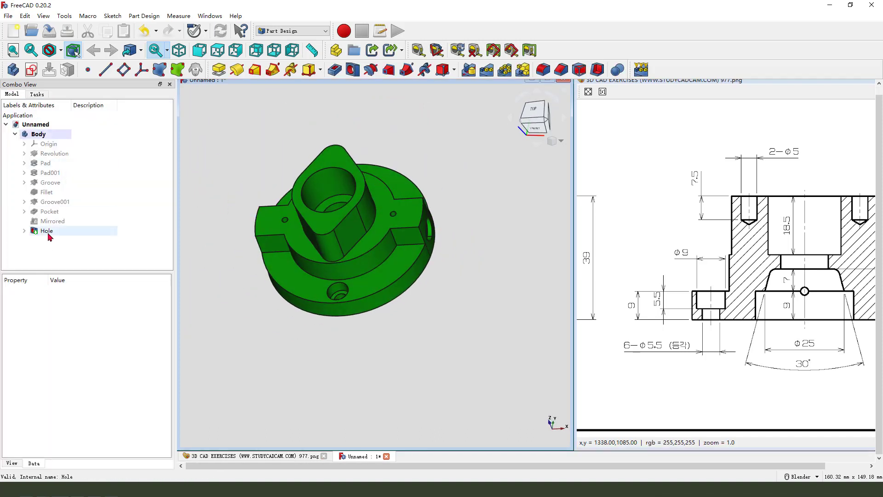
- PolarPattern the counterbored hole with 6 occurrences around the Base Z axis
{"action": "left_click", "coordinate": [47, 230]}
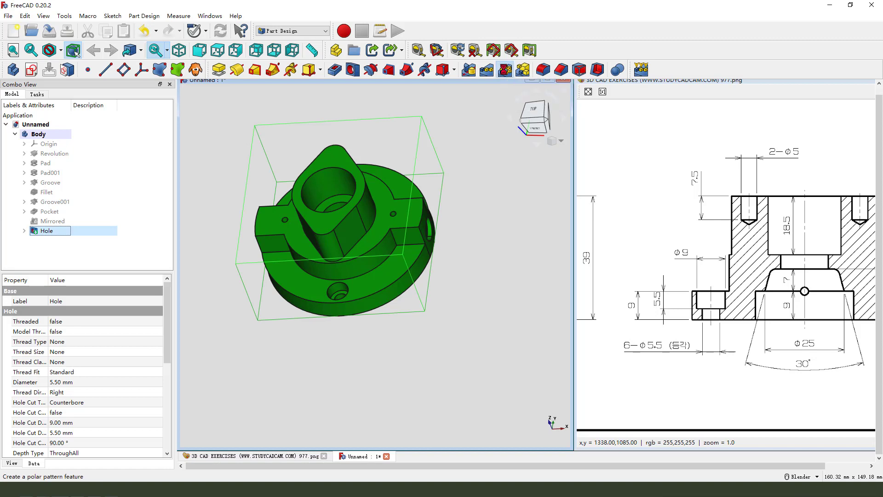
{"action": "left_click", "coordinate": [503, 69]}
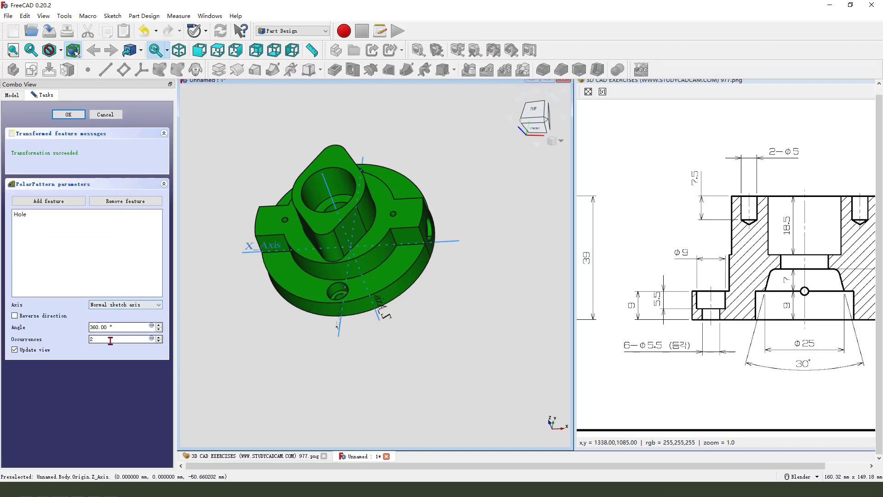
{"action": "type", "text": "6"}
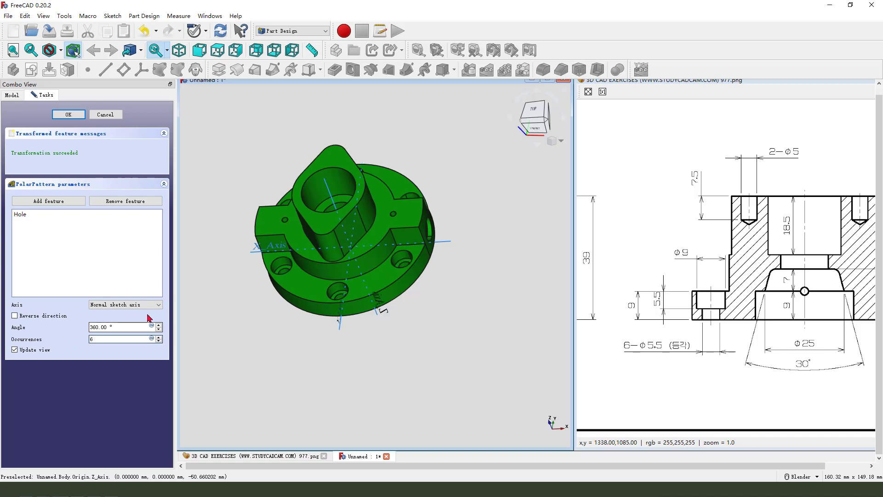
{"action": "left_click", "coordinate": [125, 304]}
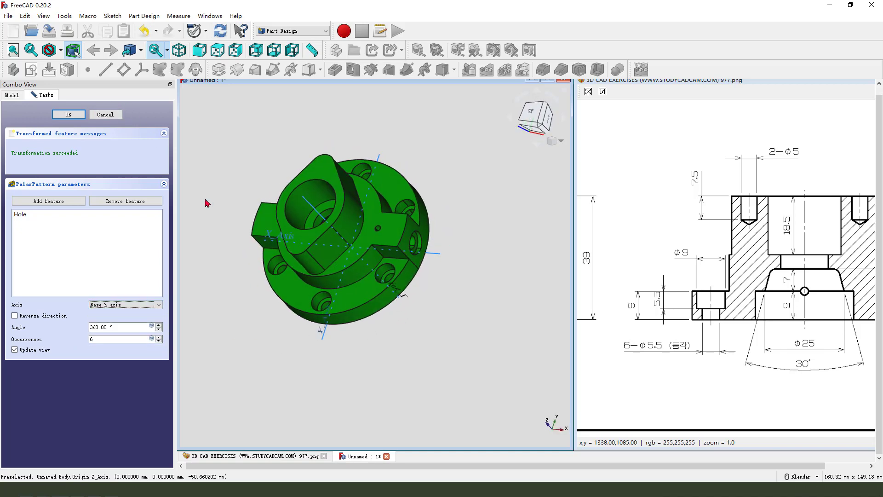
{"action": "left_click", "coordinate": [67, 114]}
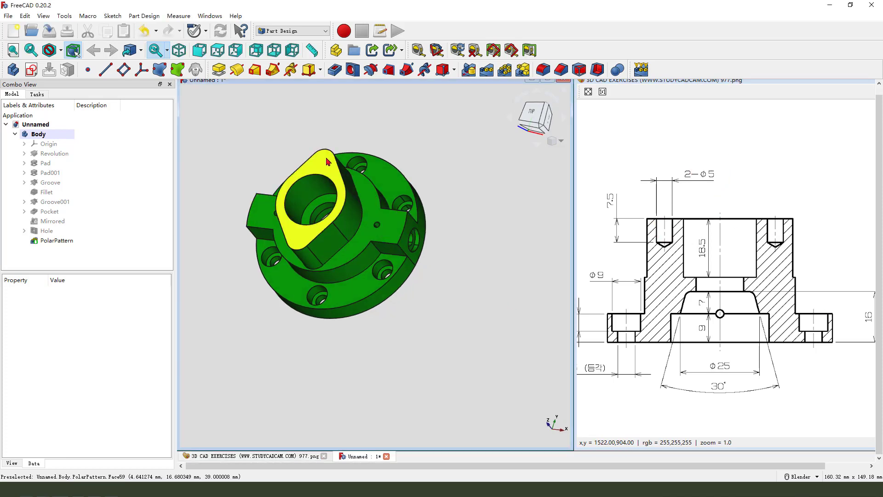
- Place hole centres on the top face of the raised boss for the 5 mm blind holes
{"action": "left_click", "coordinate": [56, 240]}
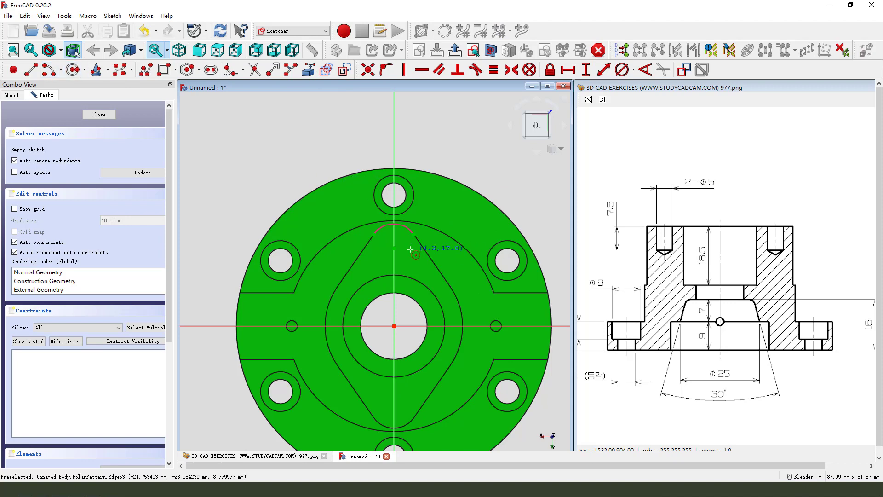
{"action": "left_click", "coordinate": [415, 254]}
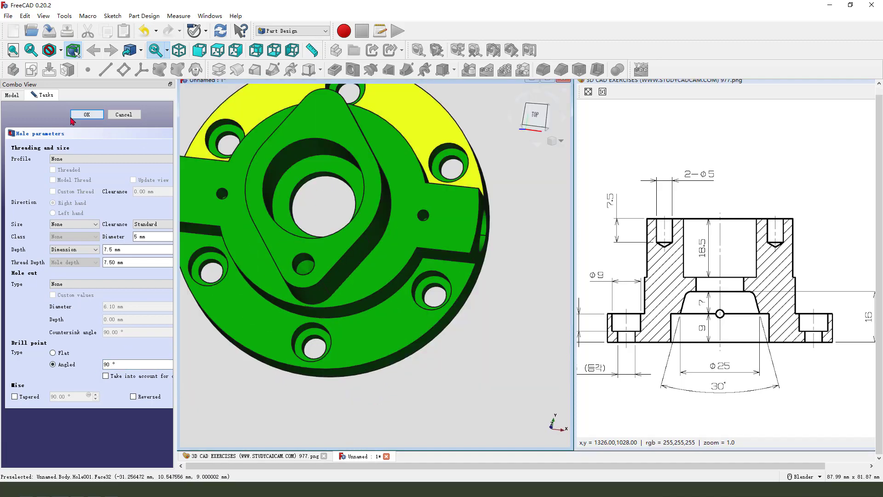
- Create the blind boss hole as Hole001 and start a Mirrored feature from it
{"action": "left_click", "coordinate": [87, 115]}
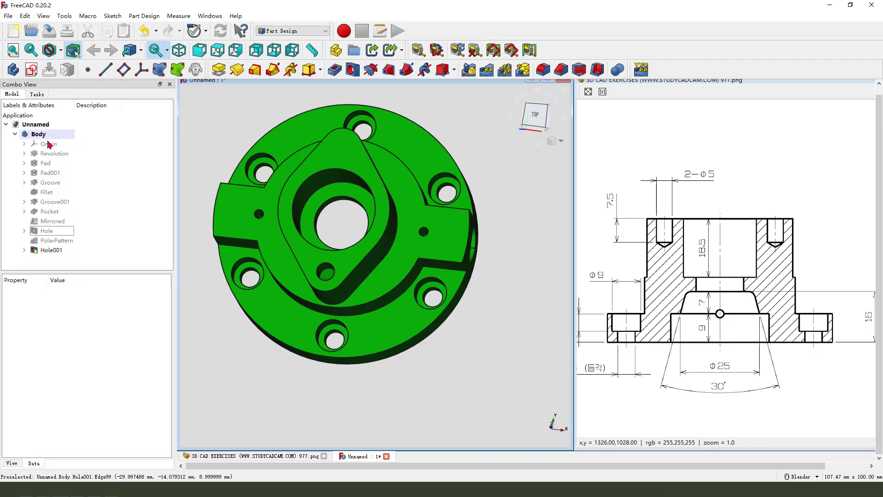
{"action": "left_click", "coordinate": [51, 249]}
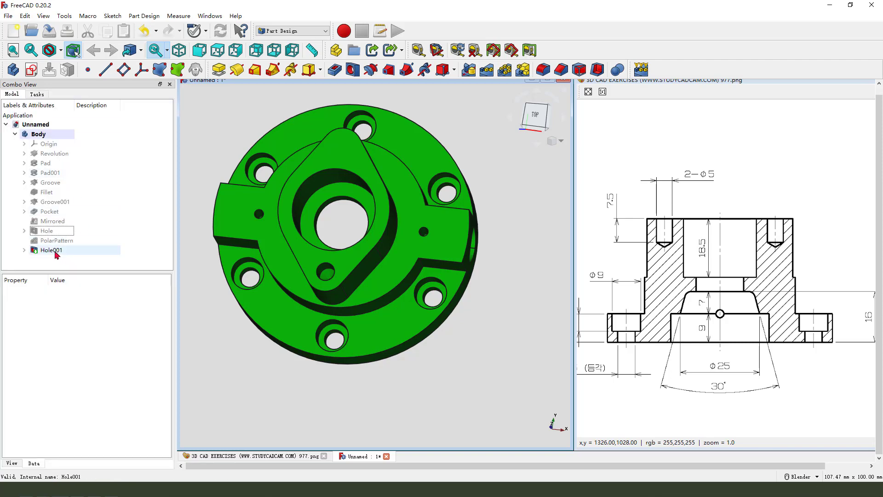
{"action": "left_click", "coordinate": [52, 249]}
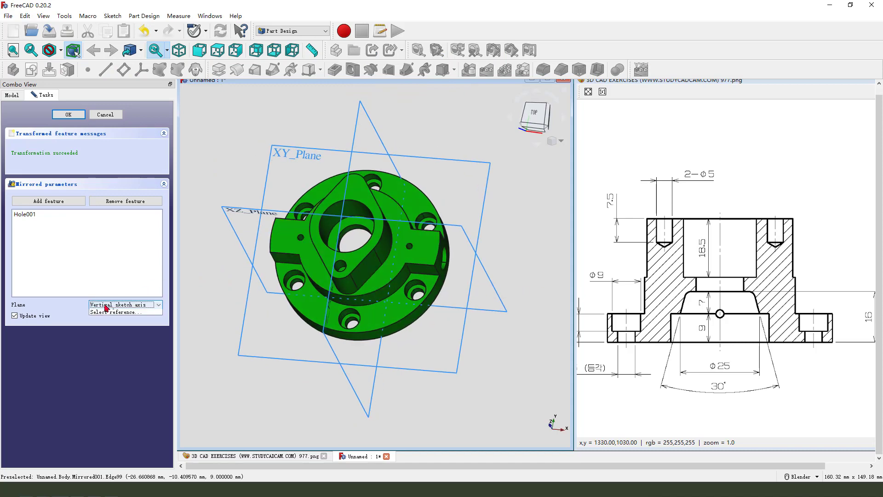
- Mirror Hole001 across the Base XZ plane
{"action": "left_click", "coordinate": [124, 305]}
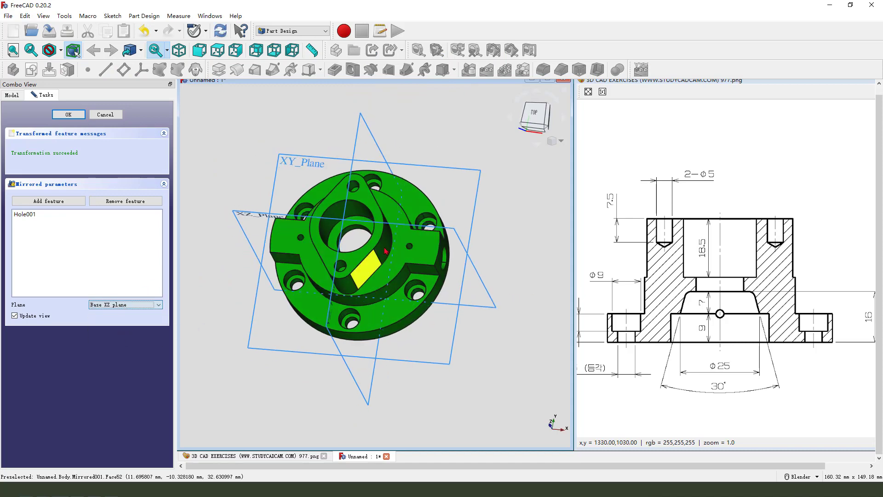
{"action": "left_click", "coordinate": [68, 114]}
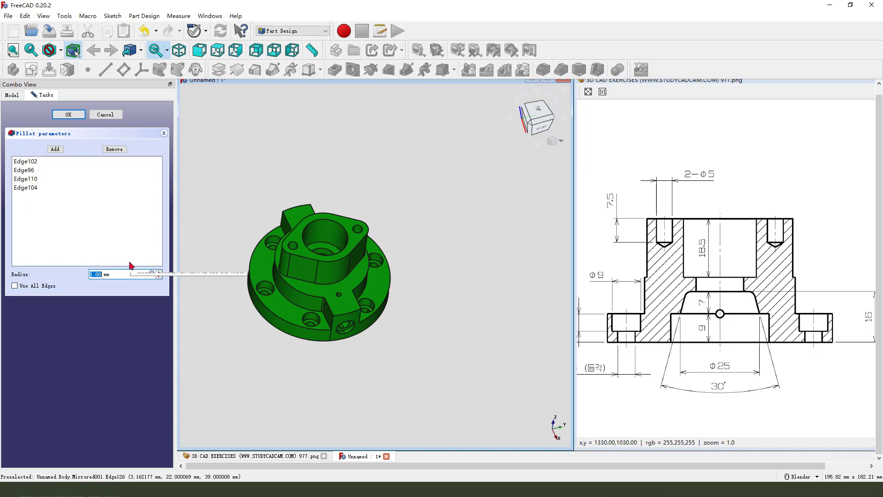
- Apply the four-edge fillet as Fillet001 and zoom in on the hub
{"action": "left_click", "coordinate": [68, 114]}
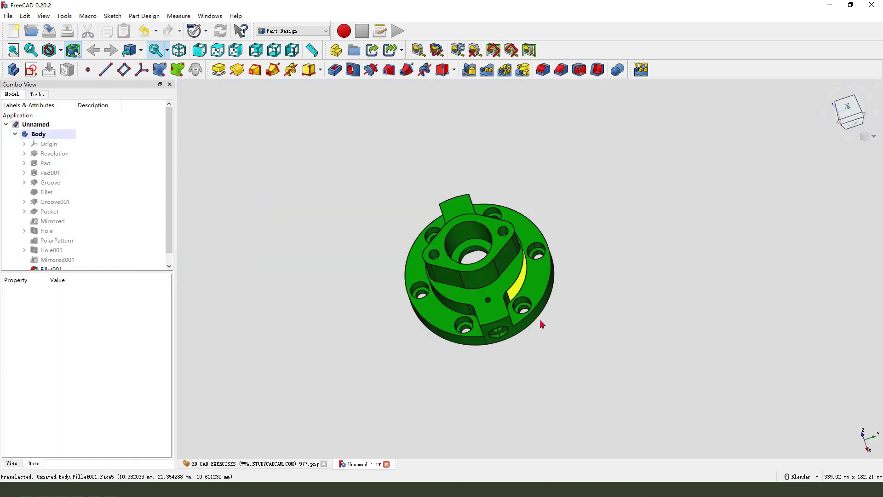
{"action": "left_click_drag", "start_coordinate": [540, 324], "coordinate": [518, 350]}
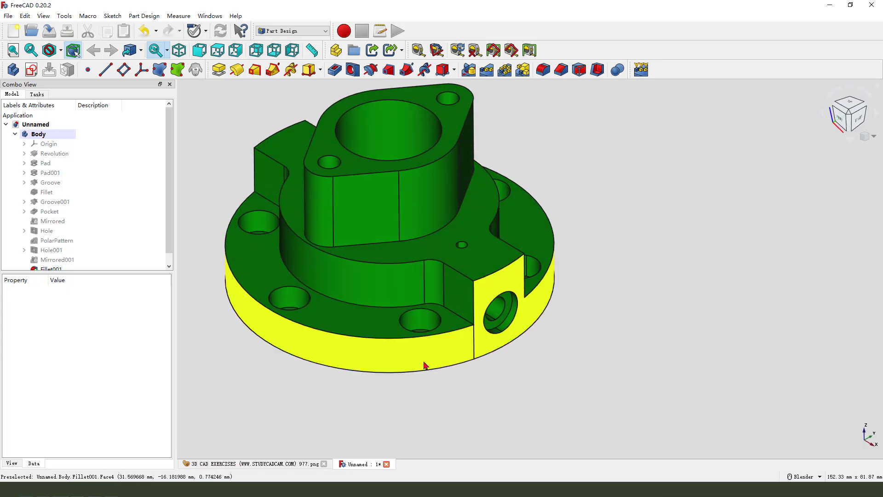
- Change the Body's shape colour to yellow in its Appearance settings
{"action": "right_click", "coordinate": [37, 134]}
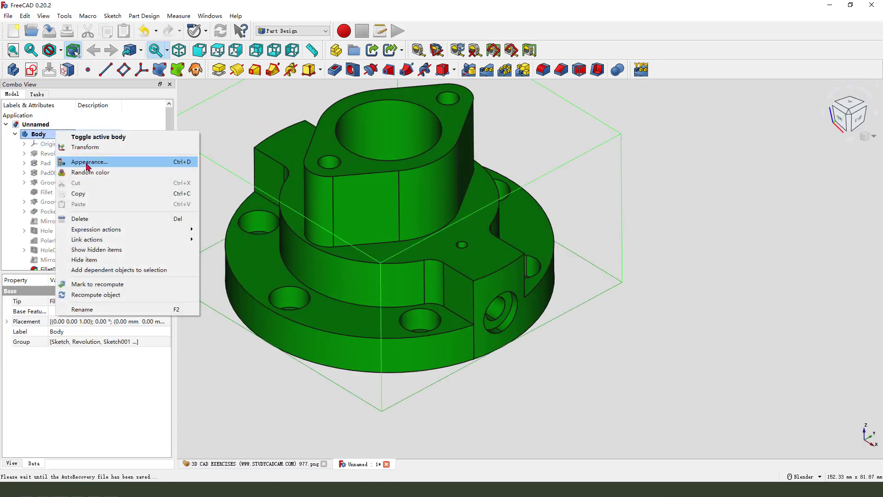
{"action": "left_click", "coordinate": [89, 161]}
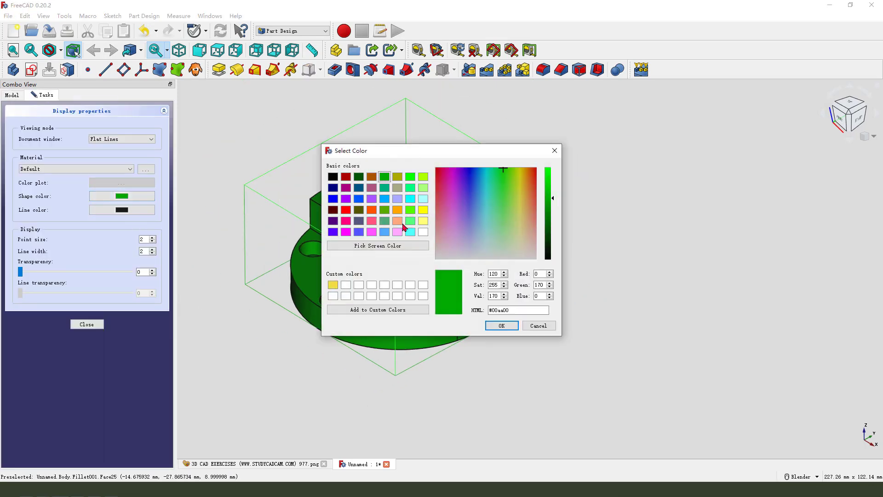
{"action": "left_click", "coordinate": [500, 325]}
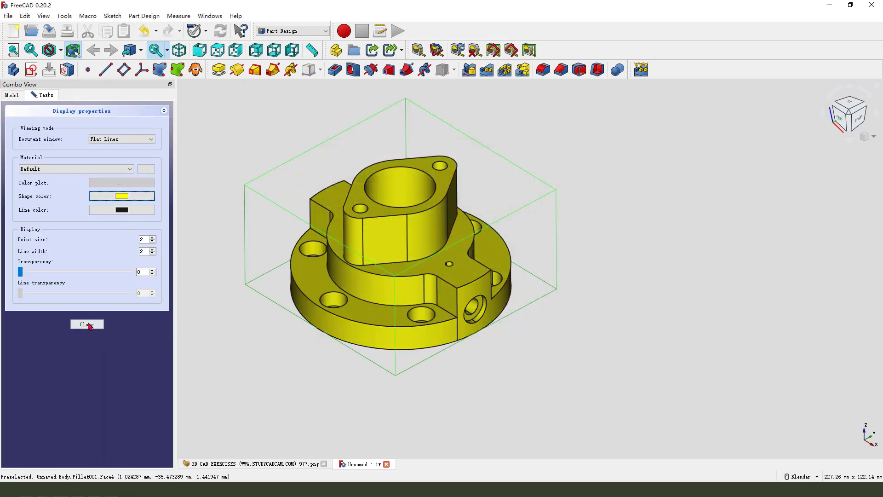
{"action": "left_click", "coordinate": [86, 323]}
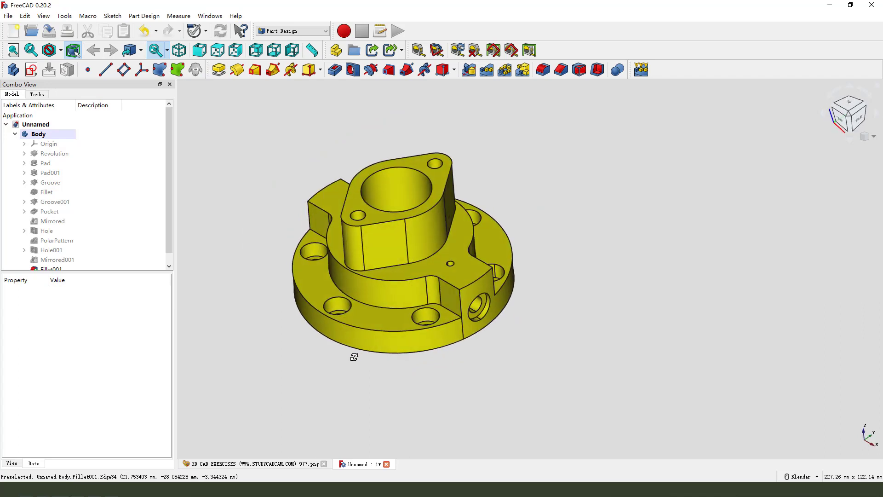
{"action": "left_click", "coordinate": [51, 261]}
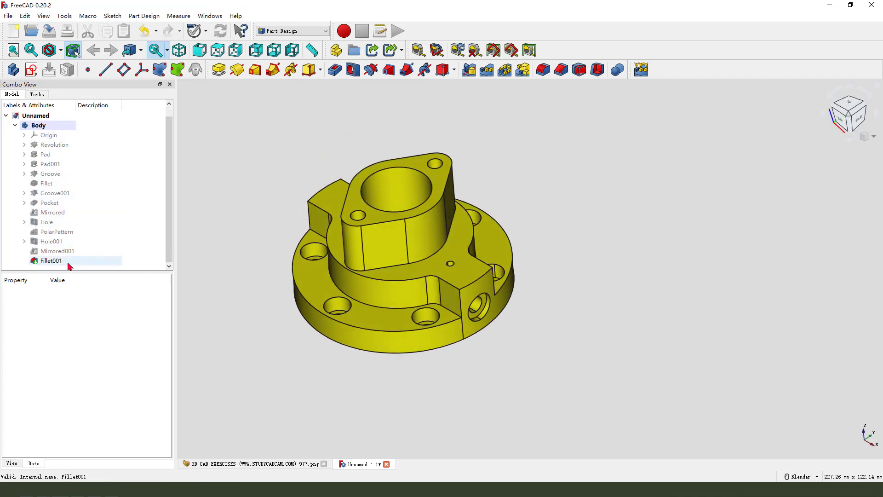
- Use Set colors on Fillet001 to make the counterbore and boss-top faces red
{"action": "right_click", "coordinate": [50, 261]}
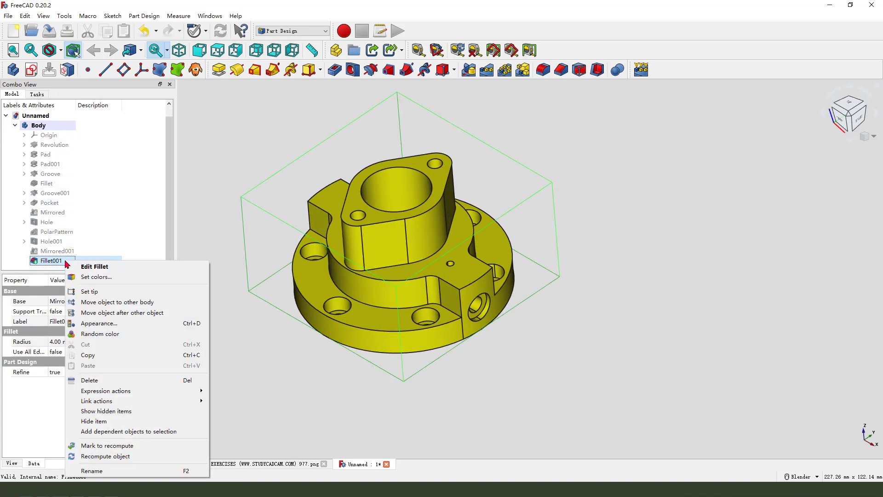
{"action": "left_click", "coordinate": [95, 277]}
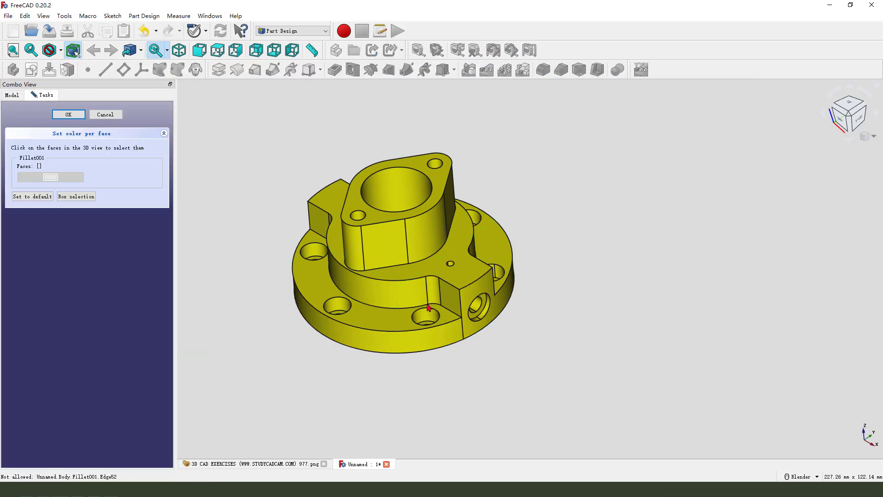
{"action": "left_click", "coordinate": [427, 308]}
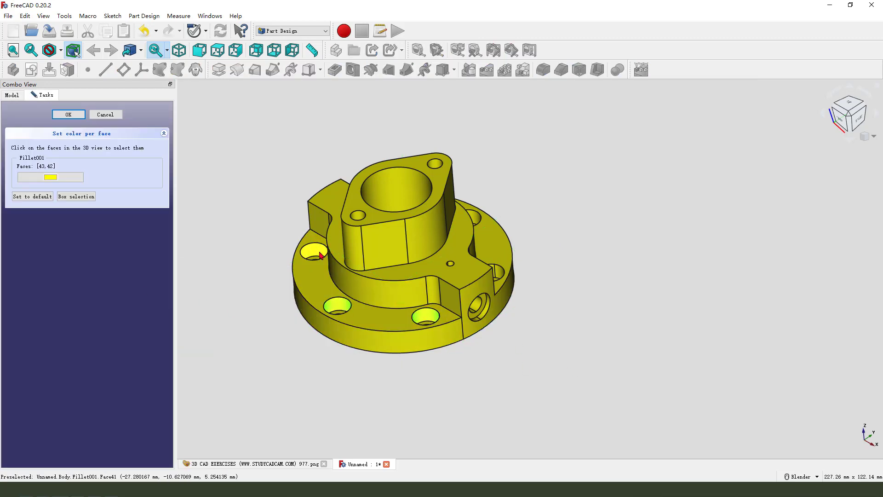
{"action": "left_click", "coordinate": [395, 169]}
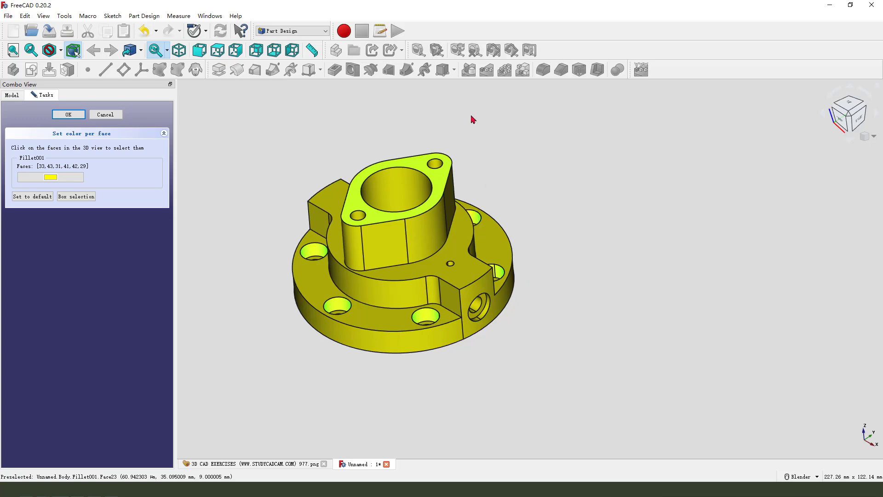
{"action": "left_click", "coordinate": [50, 176]}
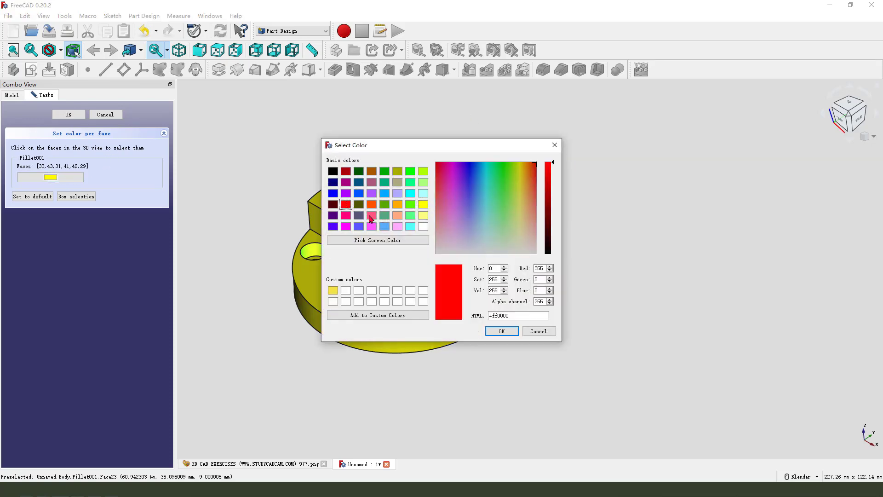
{"action": "left_click", "coordinate": [500, 330]}
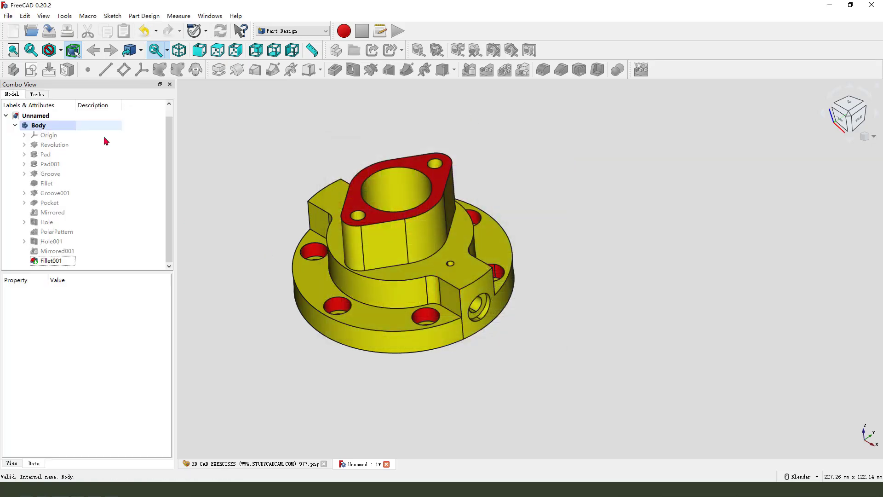